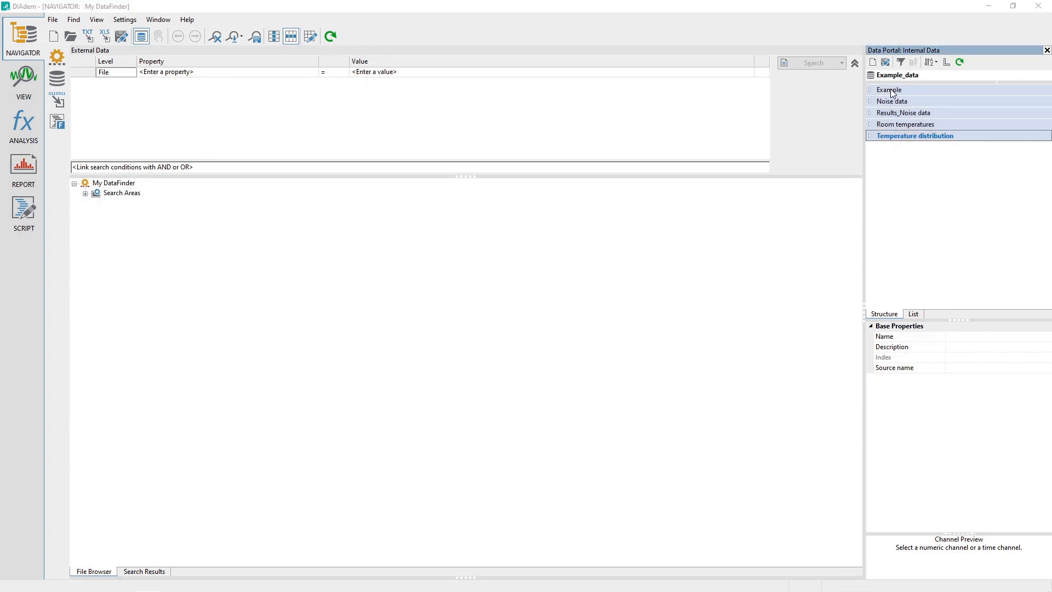
Expand the Example data group to show its channels and switch to the REPORT workspace
click(888, 89)
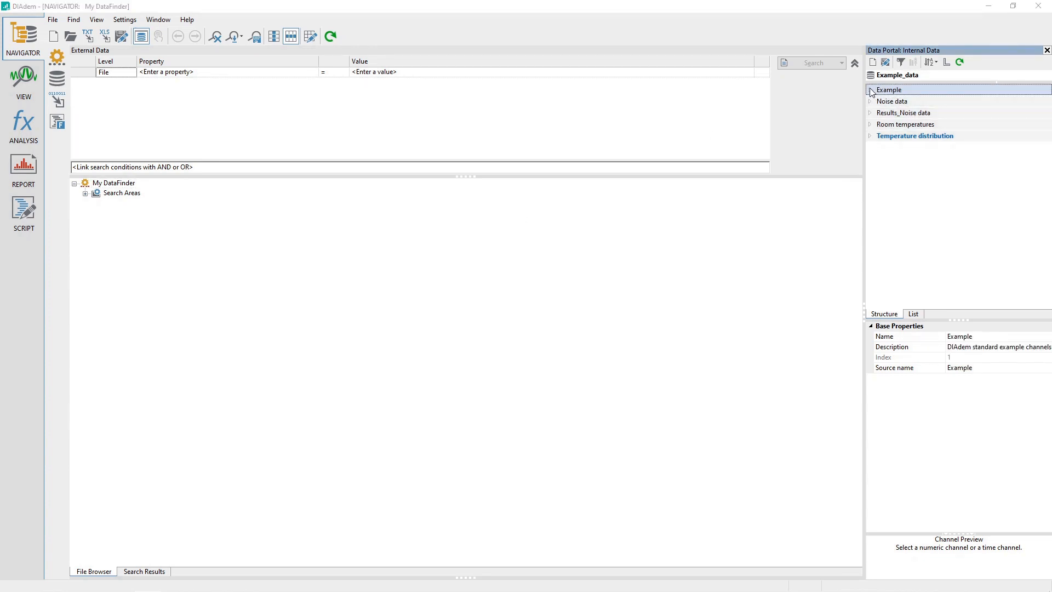
click(870, 89)
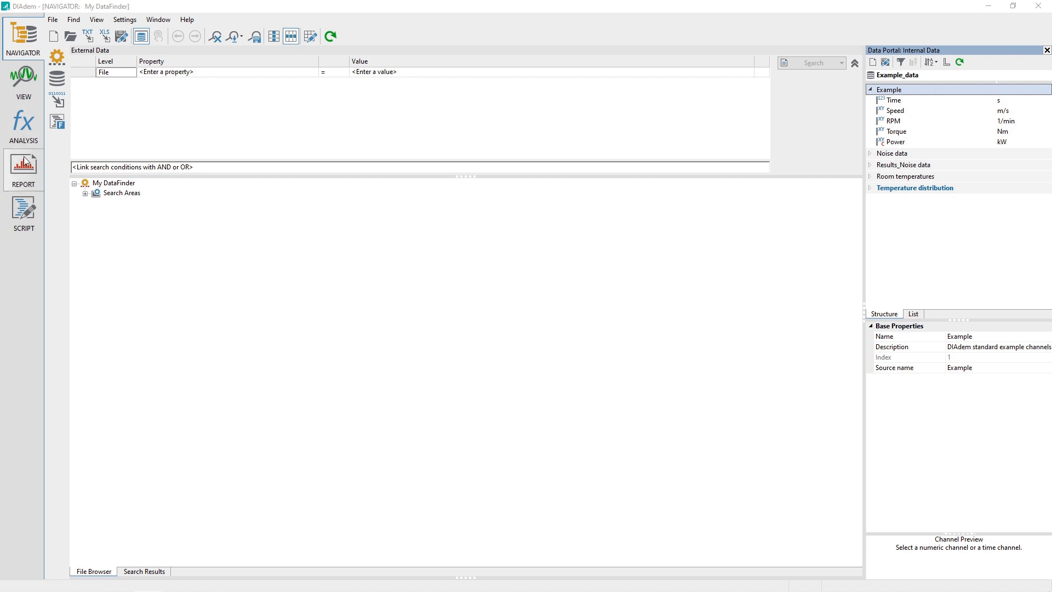
click(23, 171)
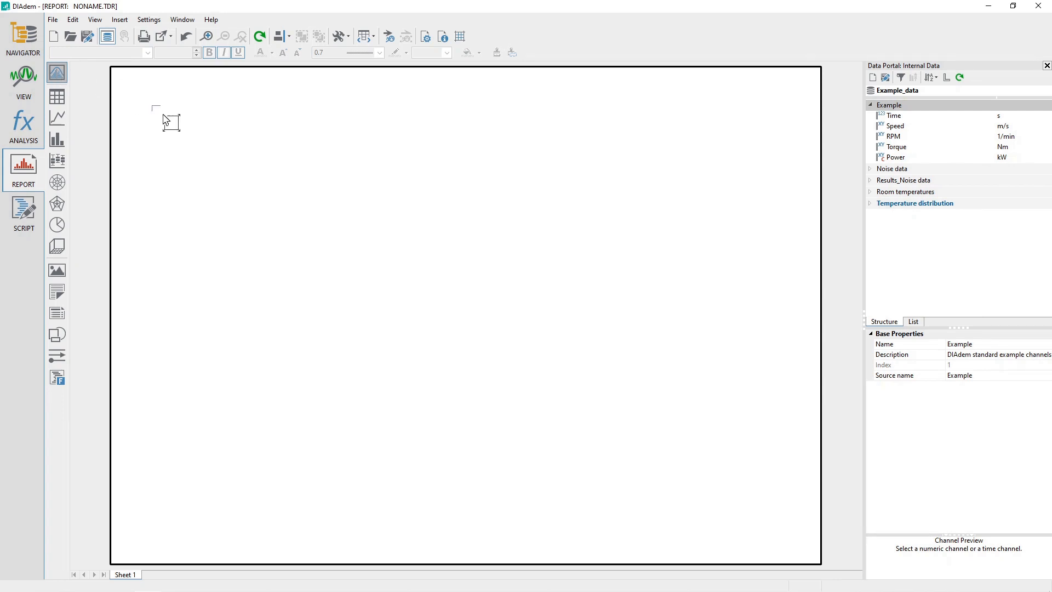
Drag out a 2D axis system spanning most of the report sheet
drag(155, 108, 310, 224)
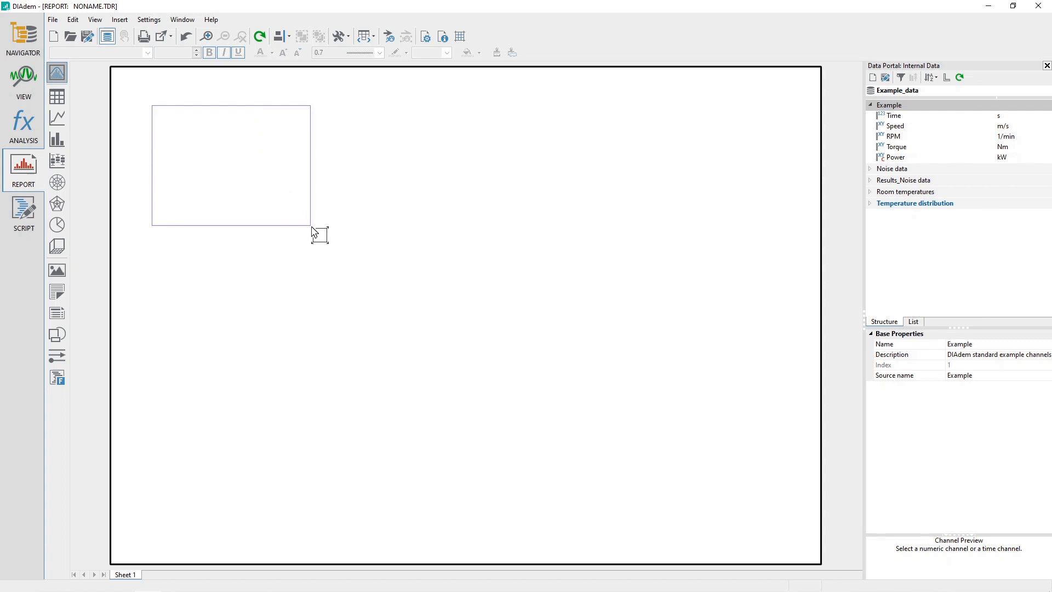
drag(310, 229, 537, 305)
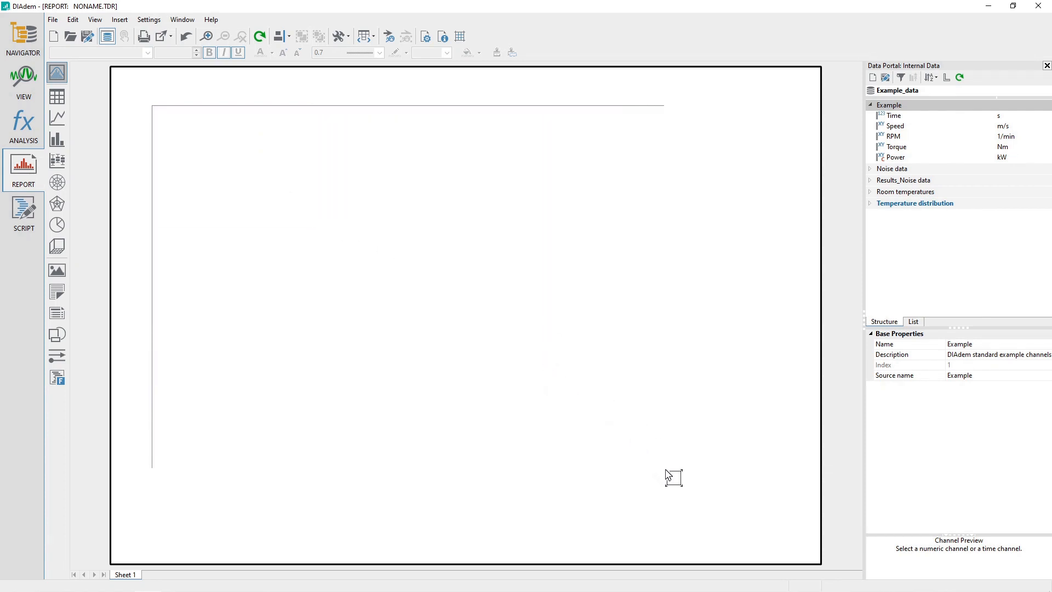
drag(673, 476, 767, 515)
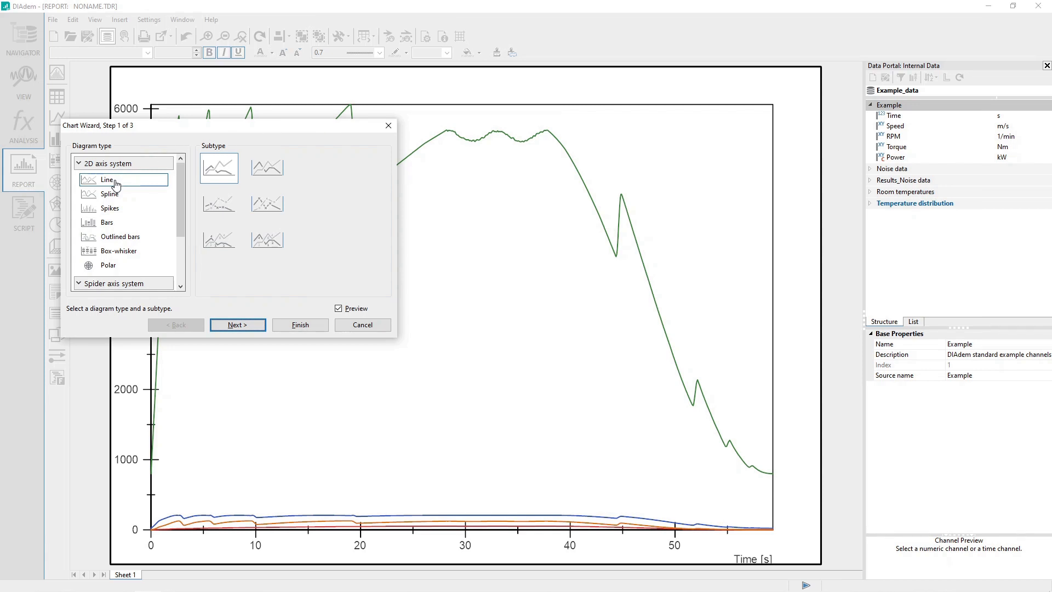
mouse_move(133, 185)
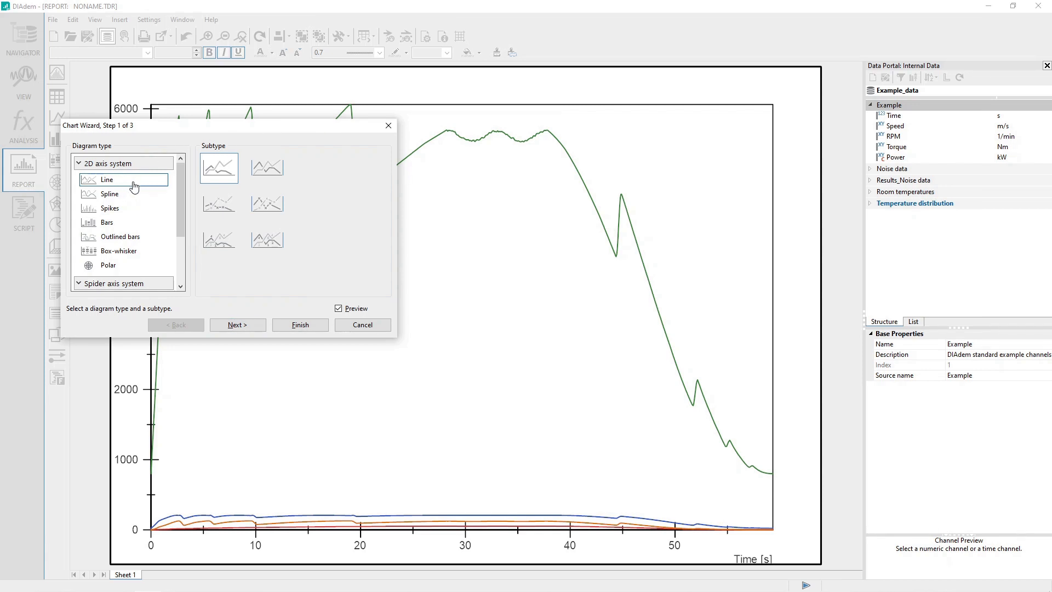
mouse_move(218, 167)
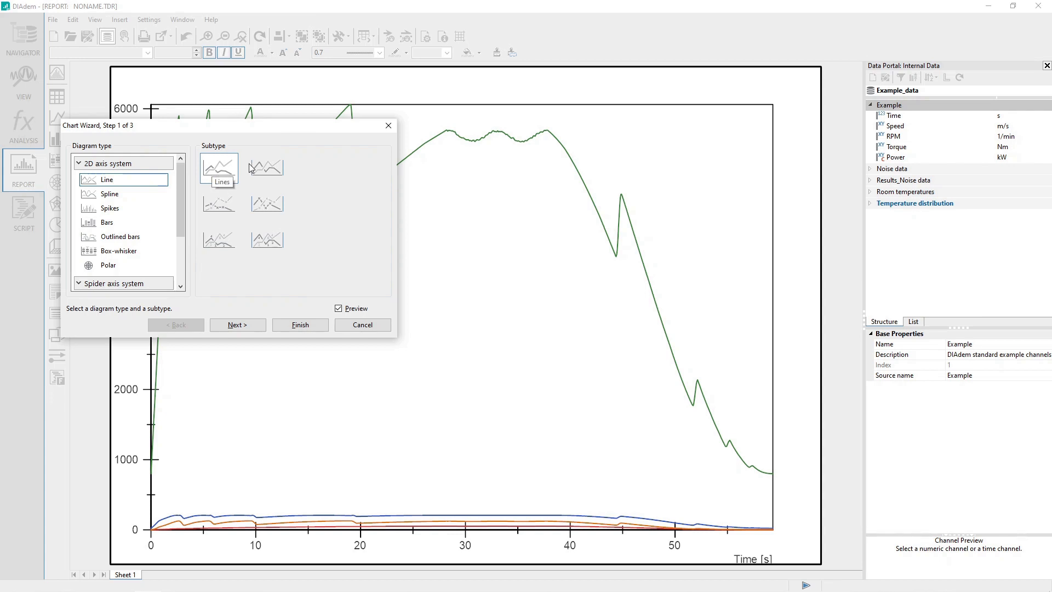
mouse_move(267, 203)
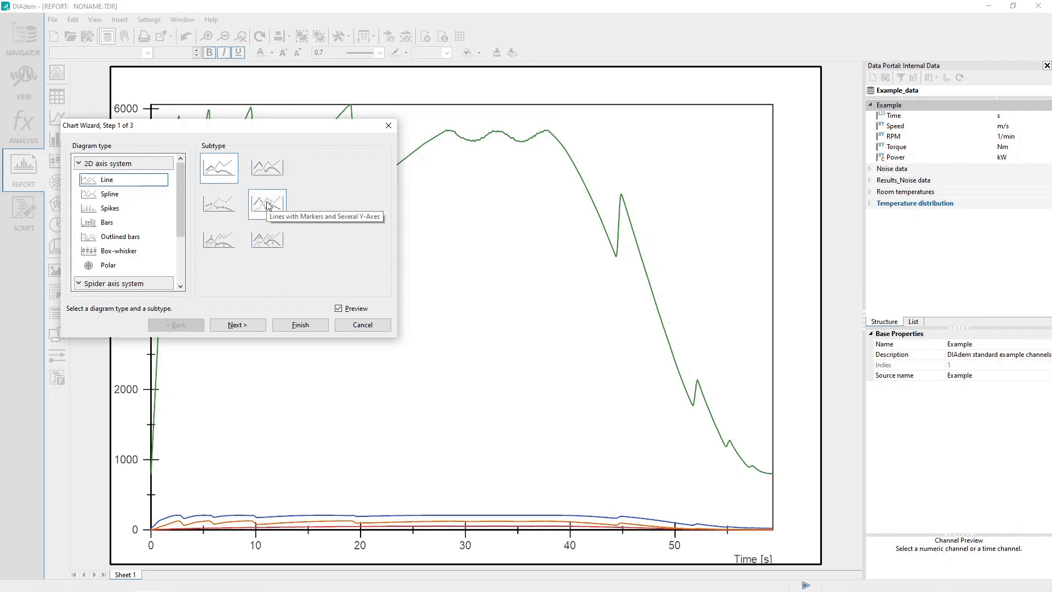
mouse_move(267, 166)
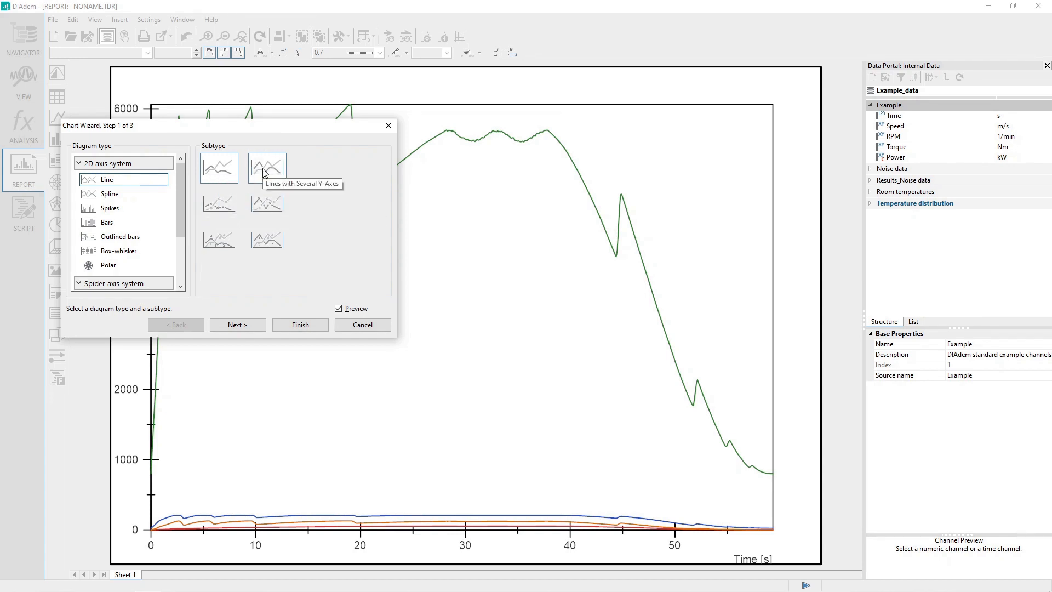
Choose the 'Lines with Several Y-Axes' line subtype in the Chart Wizard and advance
click(266, 167)
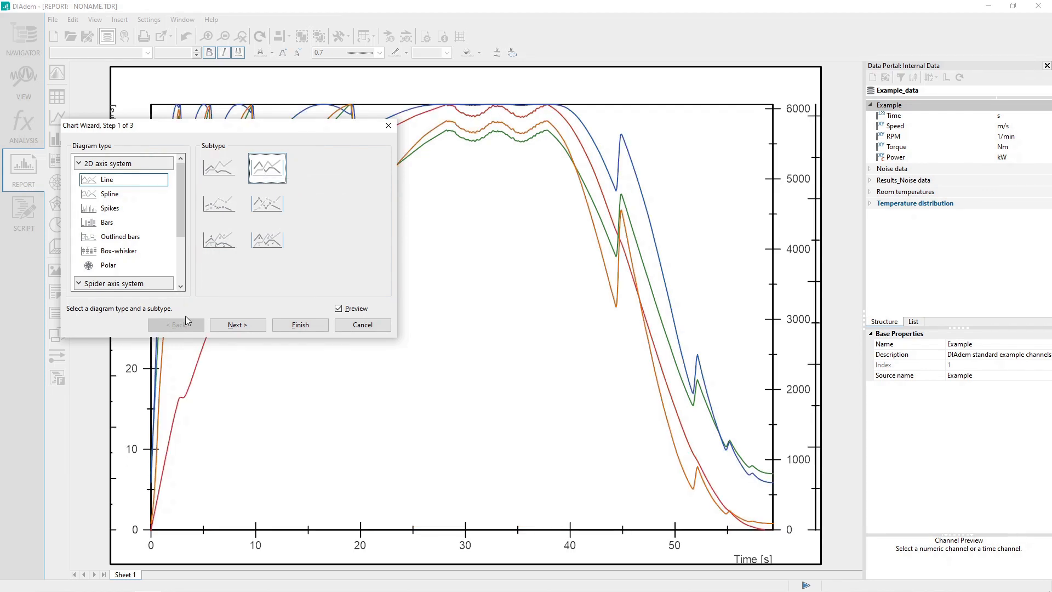
click(237, 325)
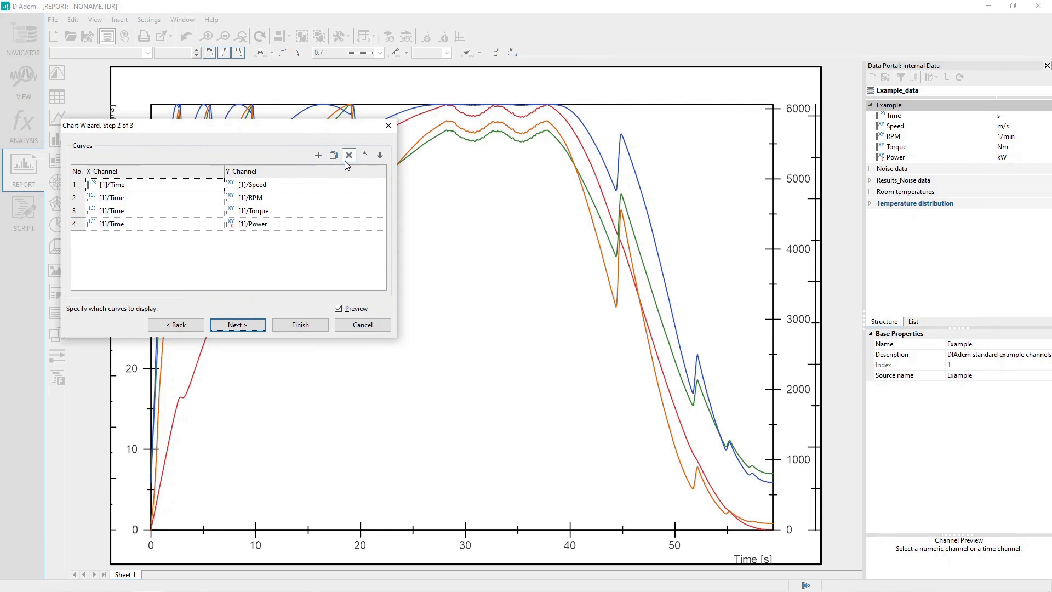
Replace the wizard's curves with RPM, Torque and Power against Time, then advance
click(348, 155)
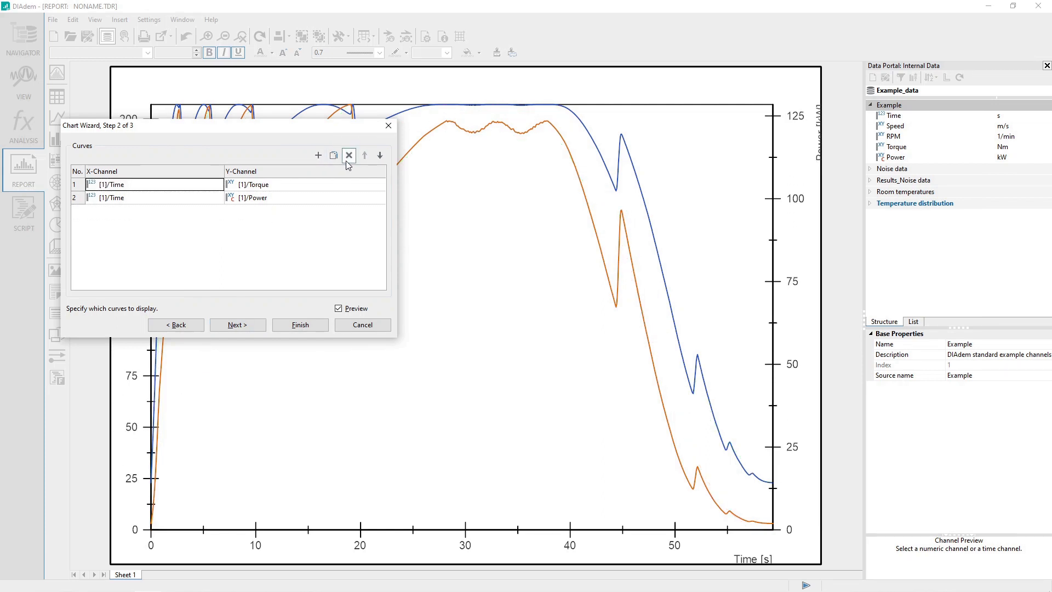
click(348, 155)
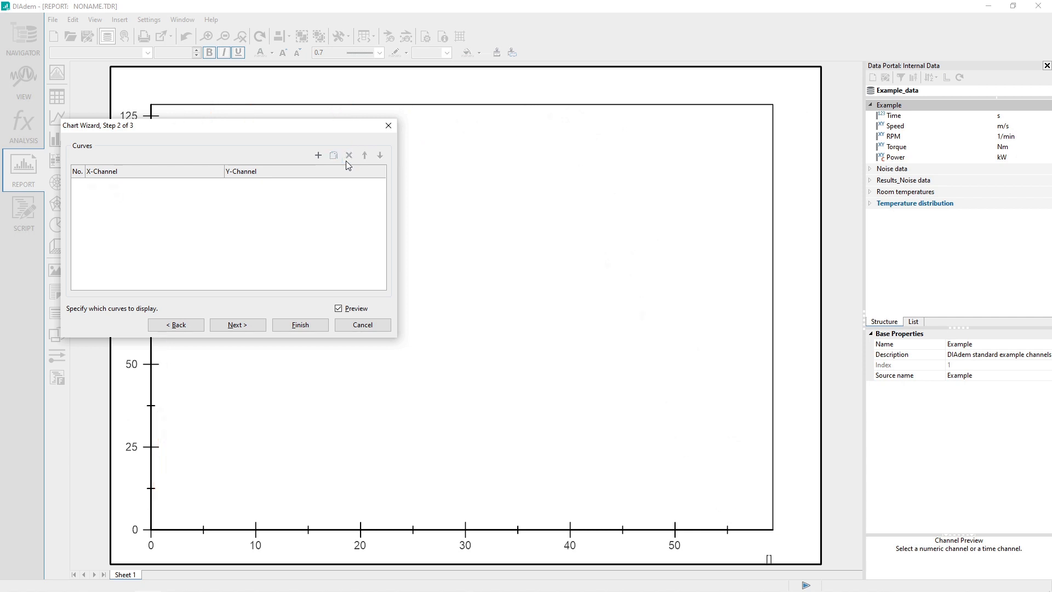
click(317, 155)
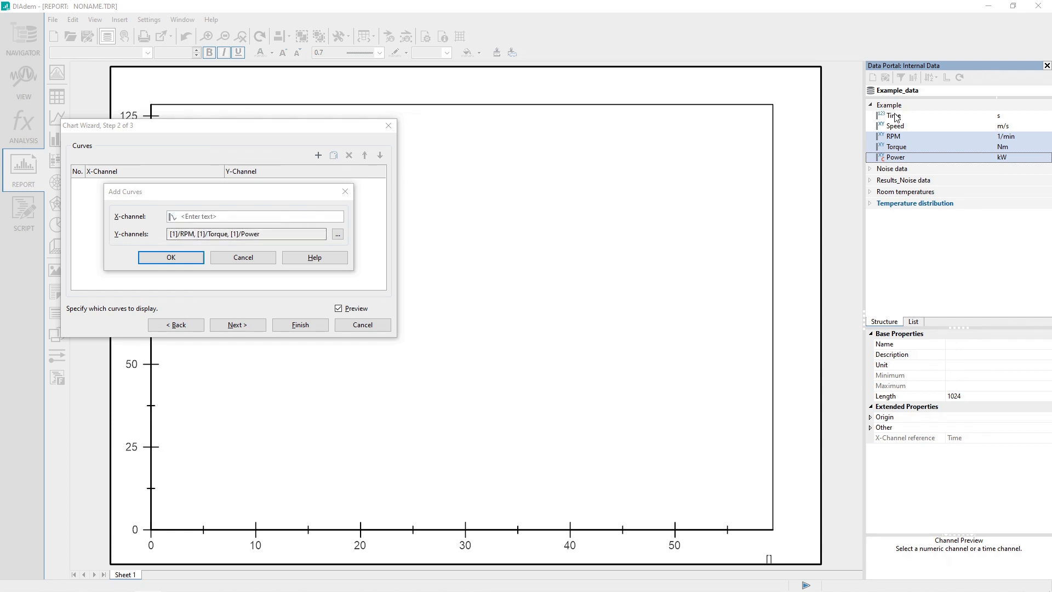
click(893, 116)
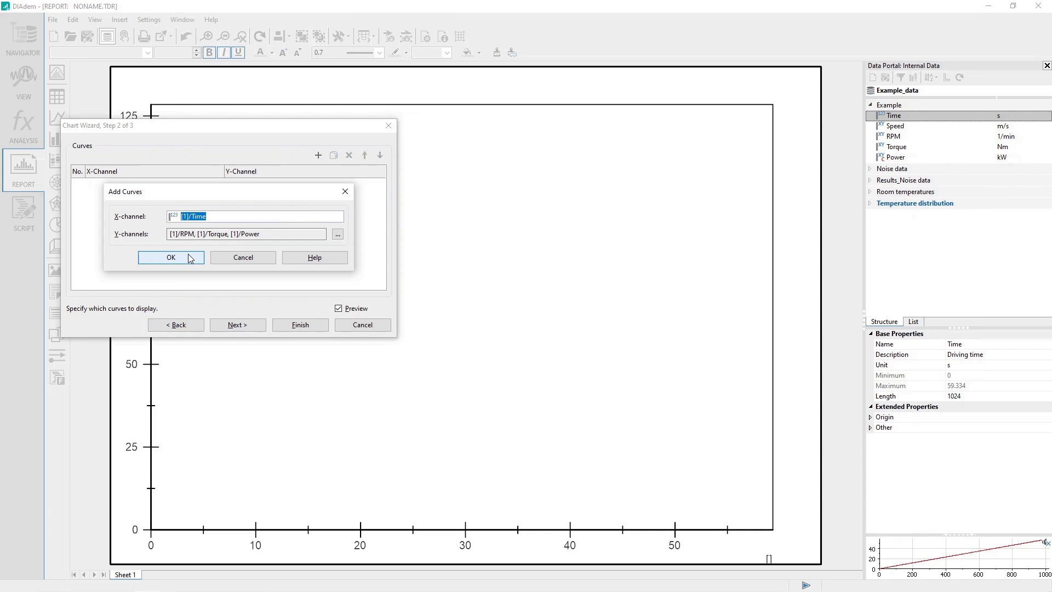
click(170, 257)
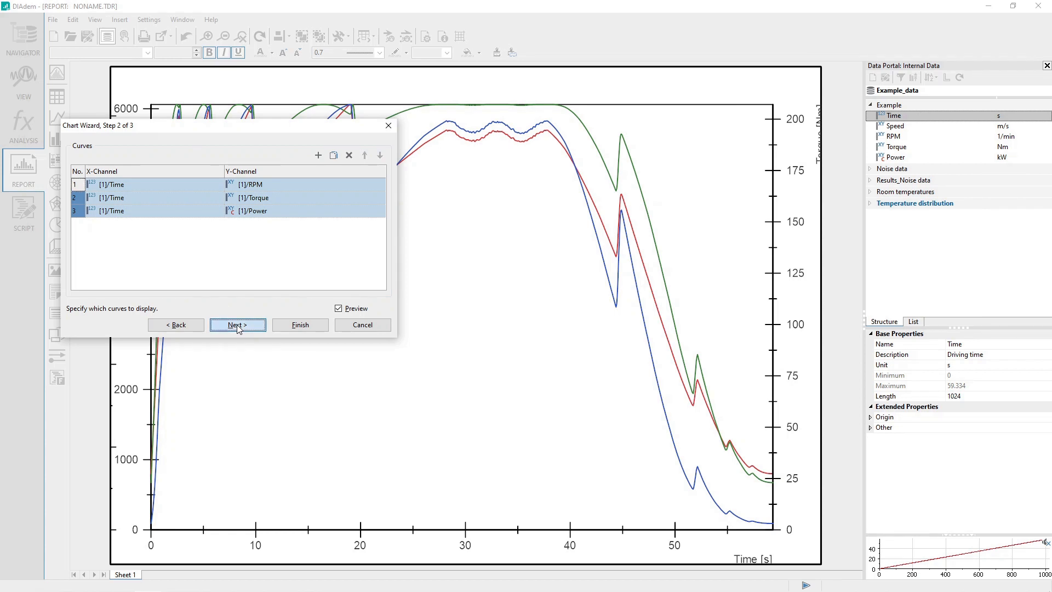
click(237, 324)
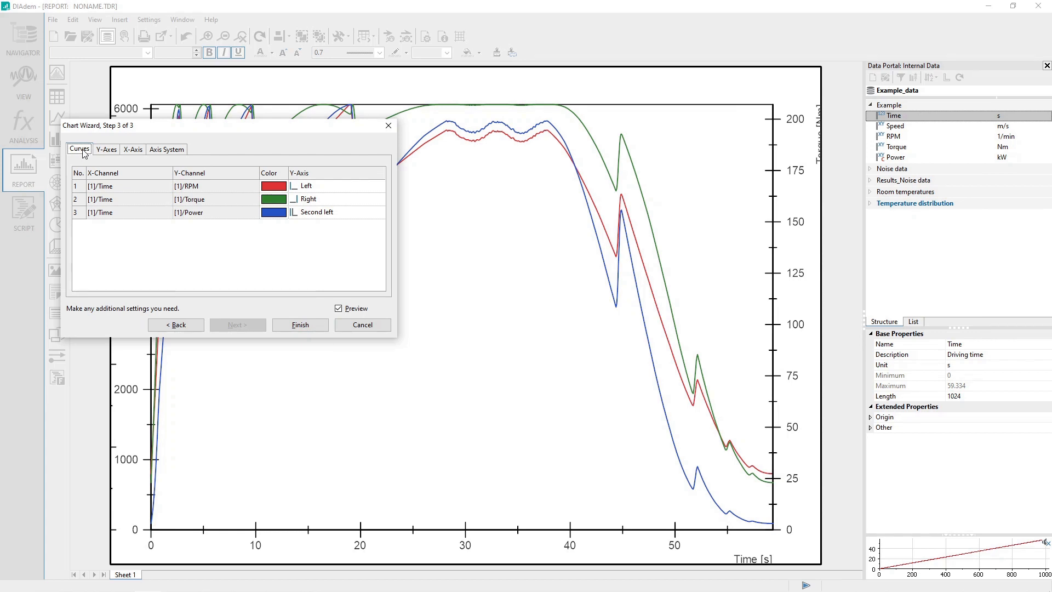
mouse_move(322, 179)
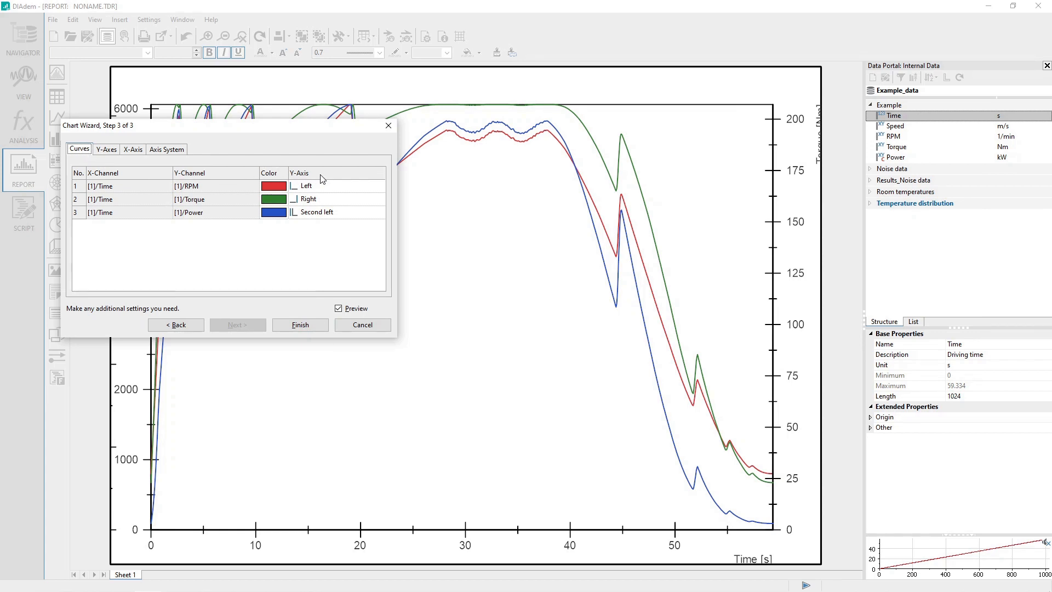
mouse_move(344, 188)
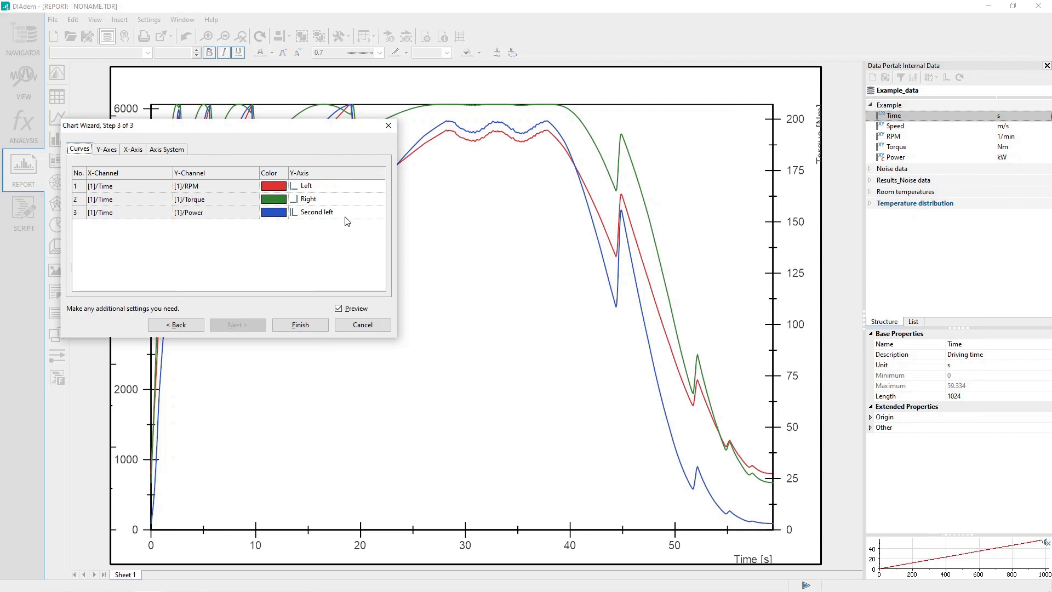
Set the Power and Torque curves' Y-axis to Left, matching RPM
click(379, 212)
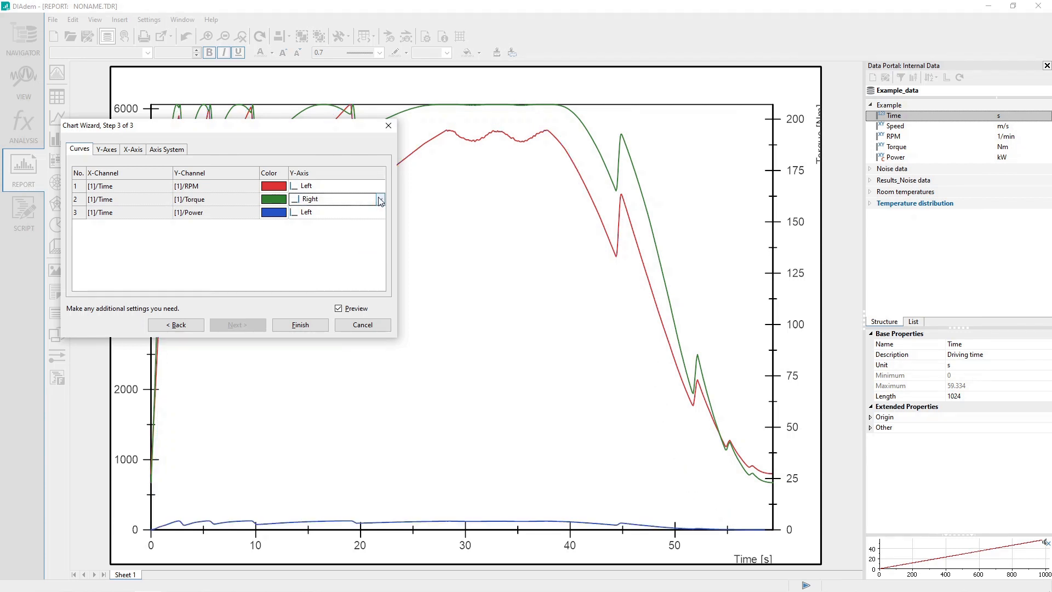
click(379, 198)
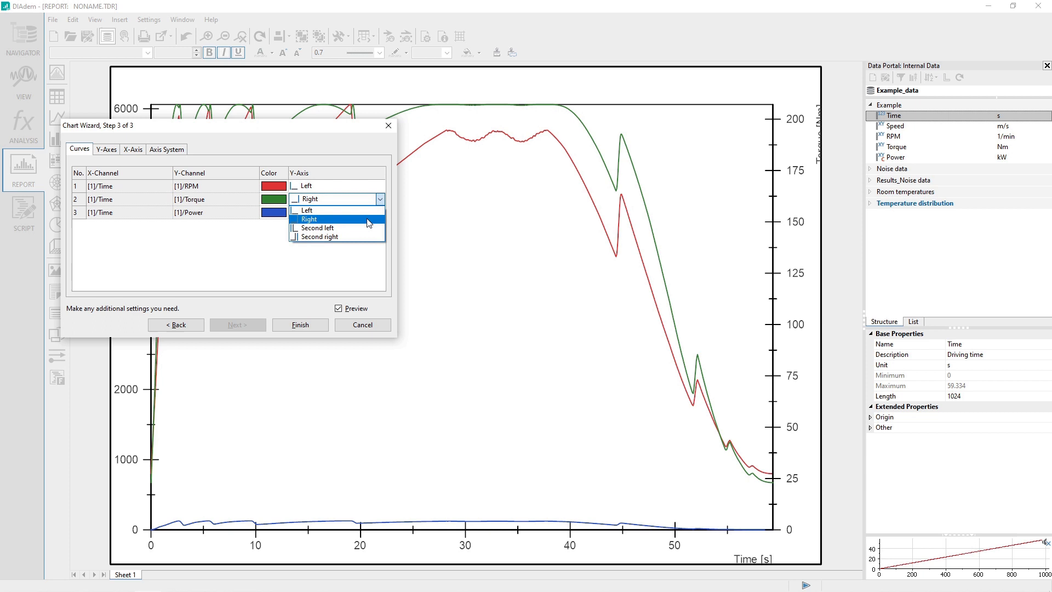
click(306, 209)
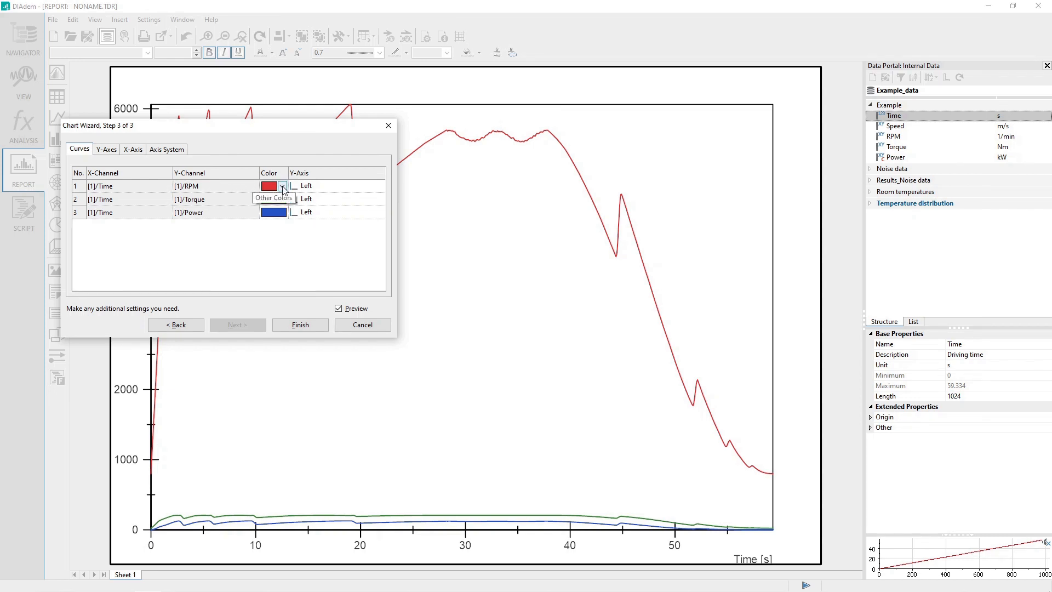
Review the Y-Axes, X-Axis and Axis System tabs, then finish the wizard
click(106, 149)
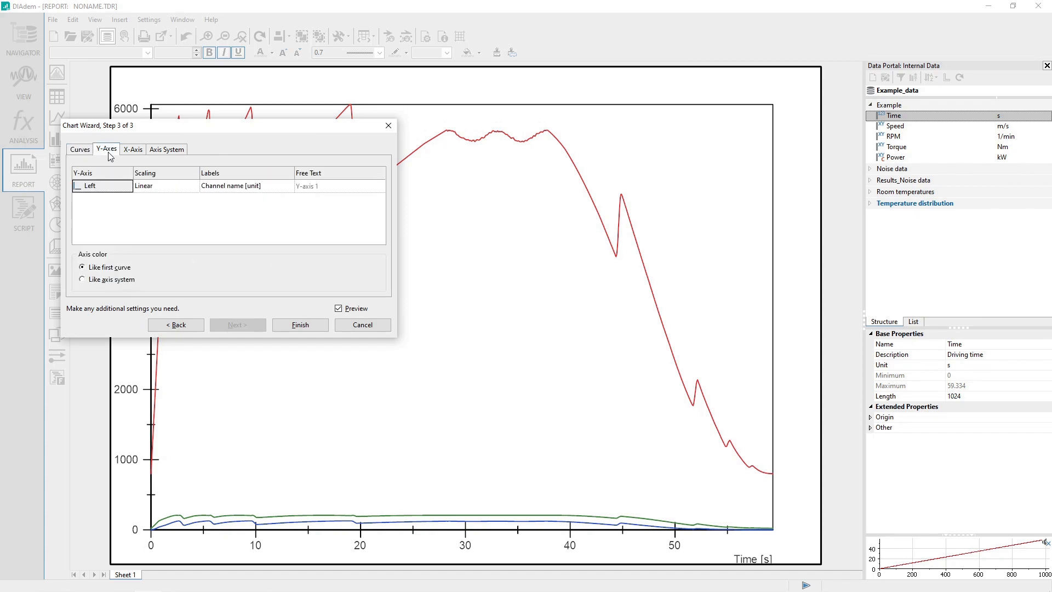
mouse_move(163, 194)
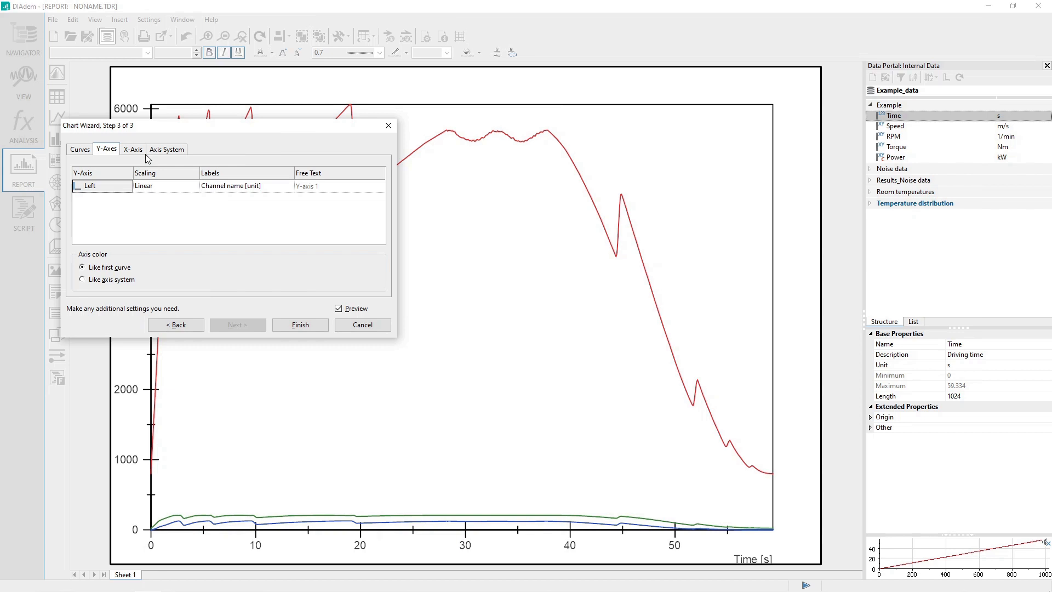
click(132, 149)
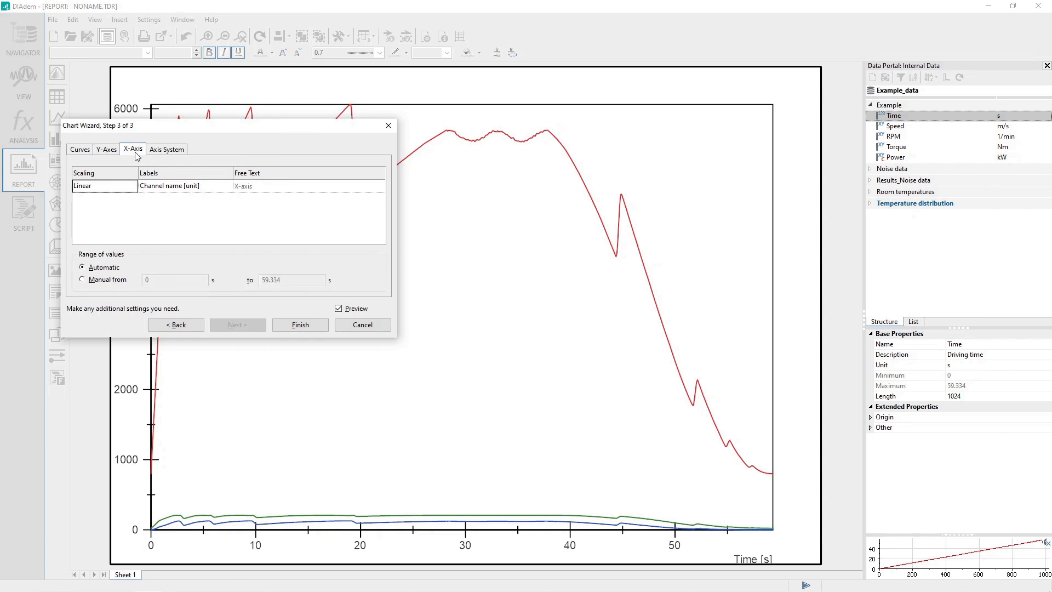
click(167, 149)
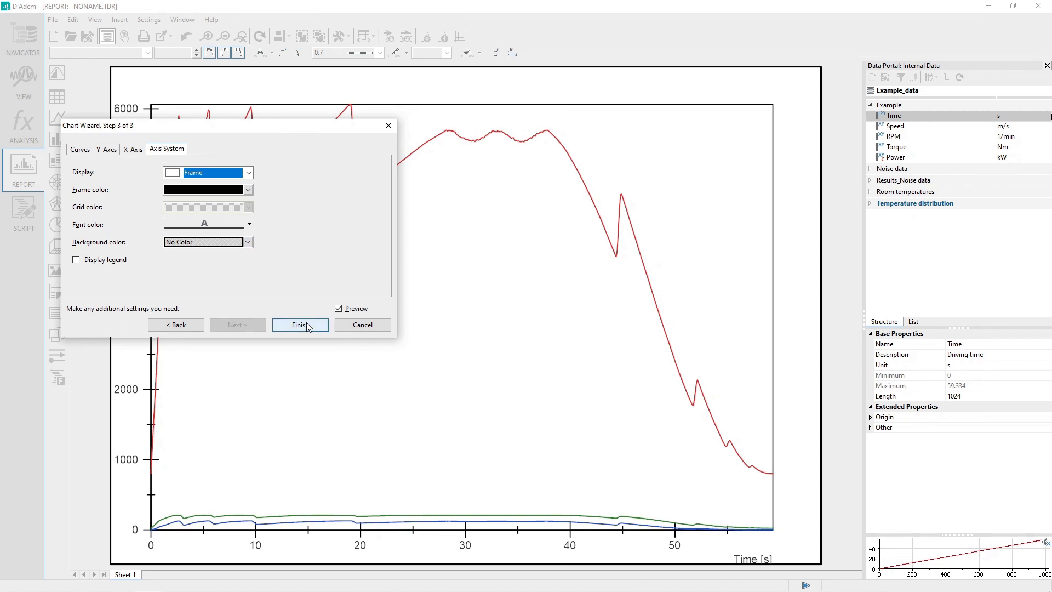
click(299, 325)
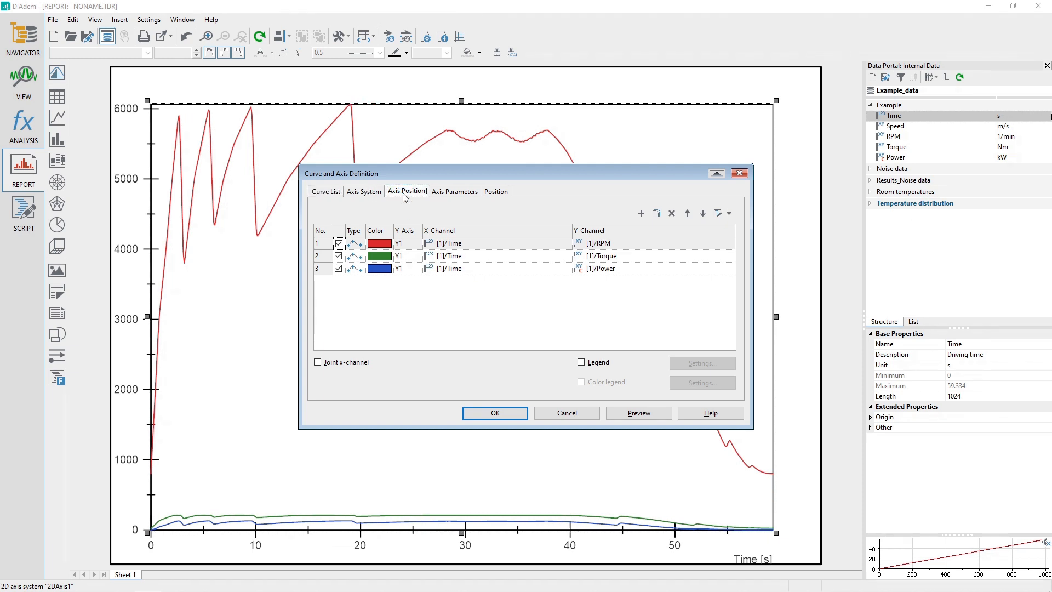
Show the Axis Position tab of the Curve and Axis Definition dialog
click(406, 191)
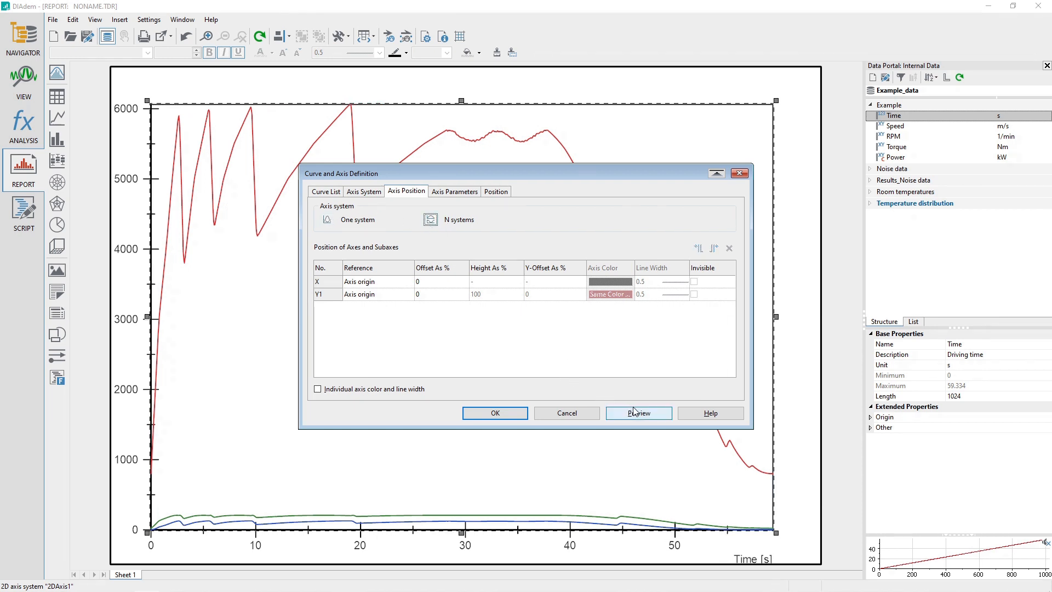
Preview the N-systems layout, check the dialog's tabs, and apply three stacked axis systems
click(637, 412)
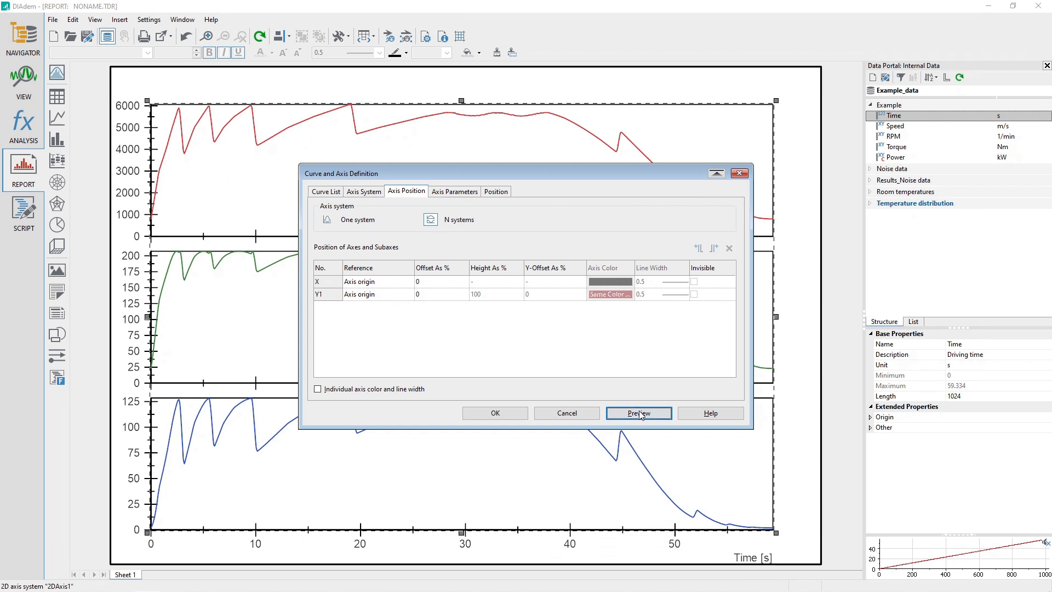
click(454, 191)
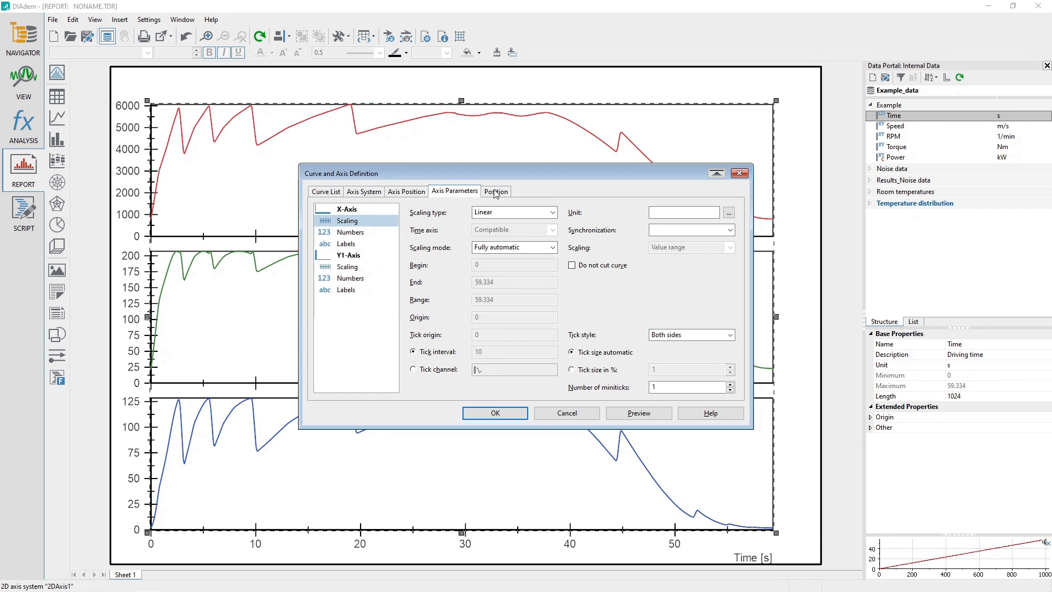
click(496, 191)
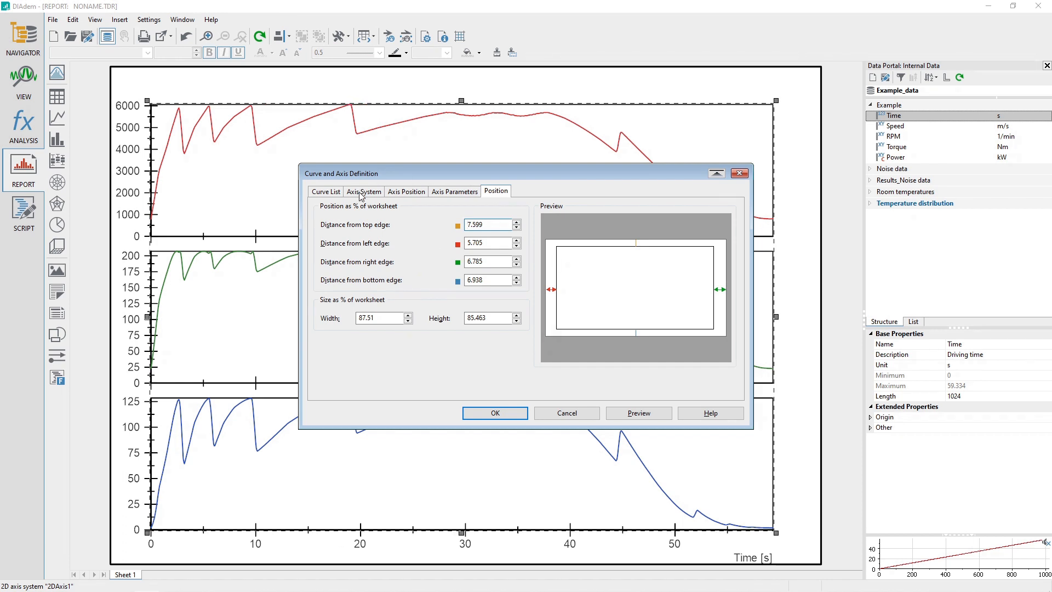
click(362, 191)
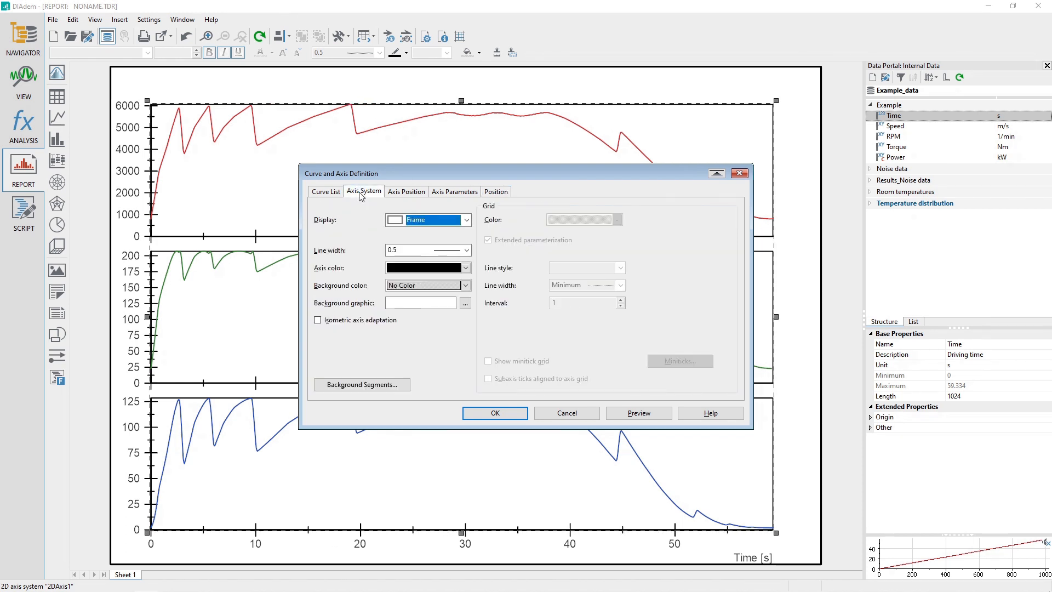
click(326, 191)
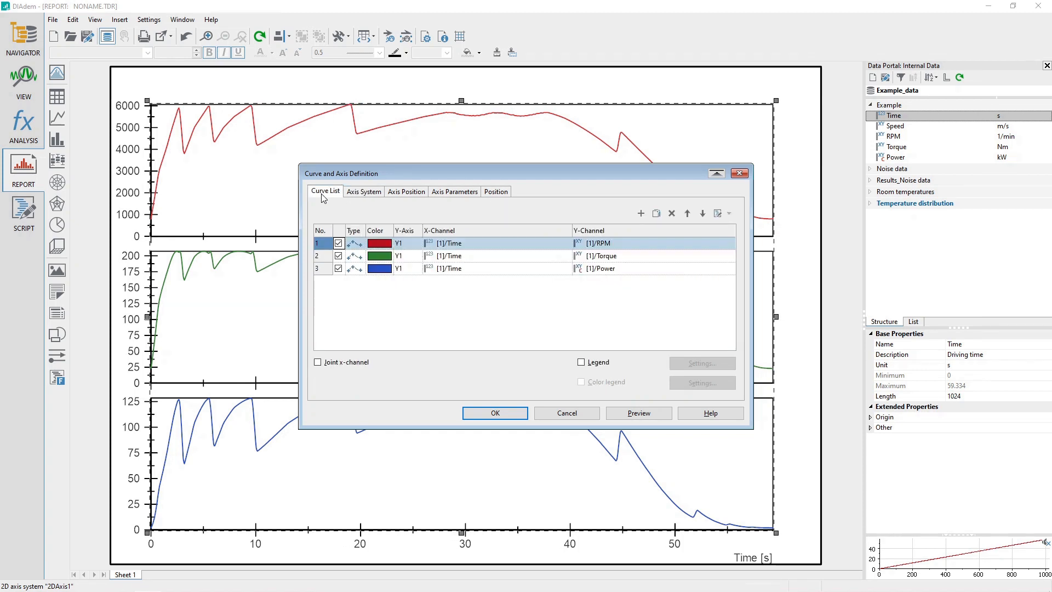
click(494, 412)
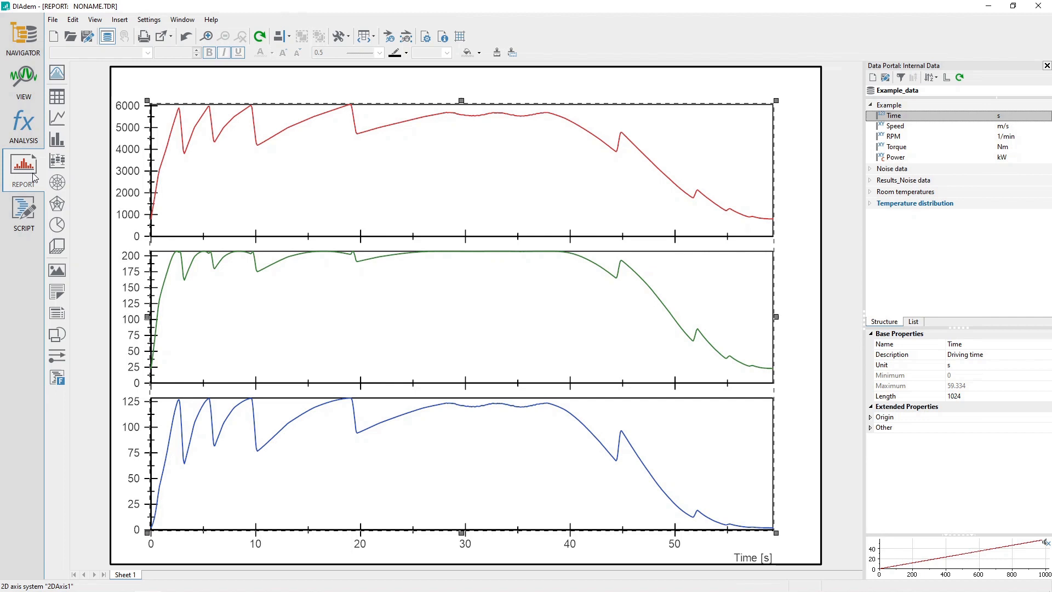
mouse_move(272, 186)
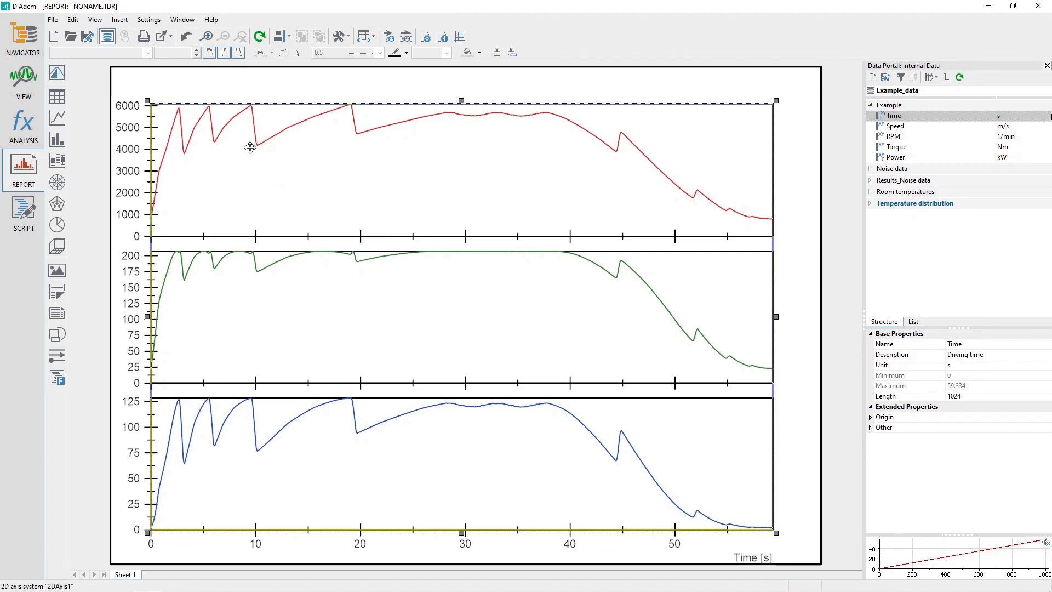
mouse_move(236, 149)
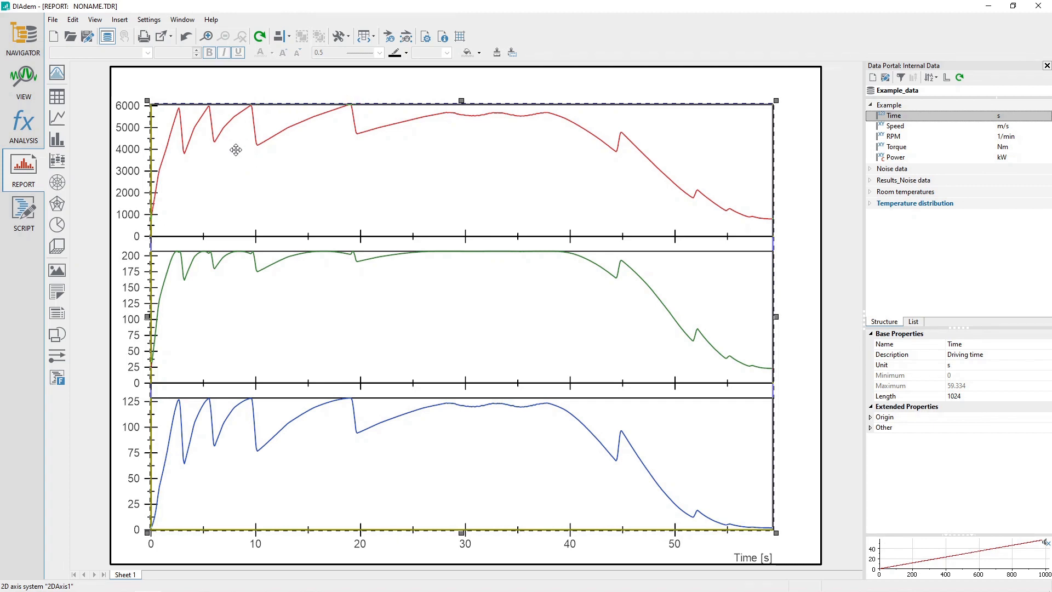
mouse_move(232, 137)
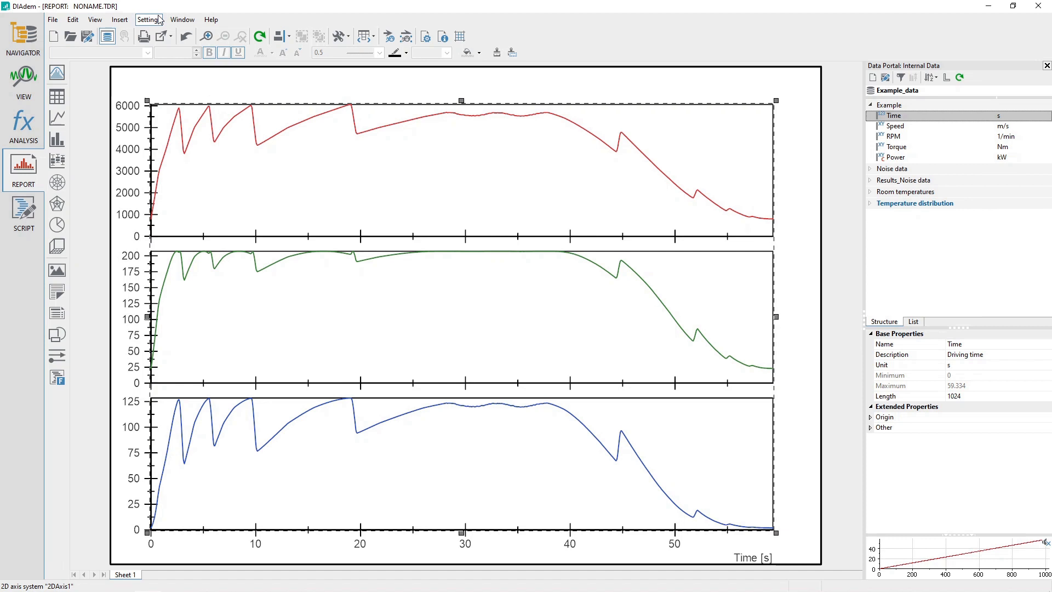
Change the report page size from A4 to Letter in Layout Parameters
click(149, 19)
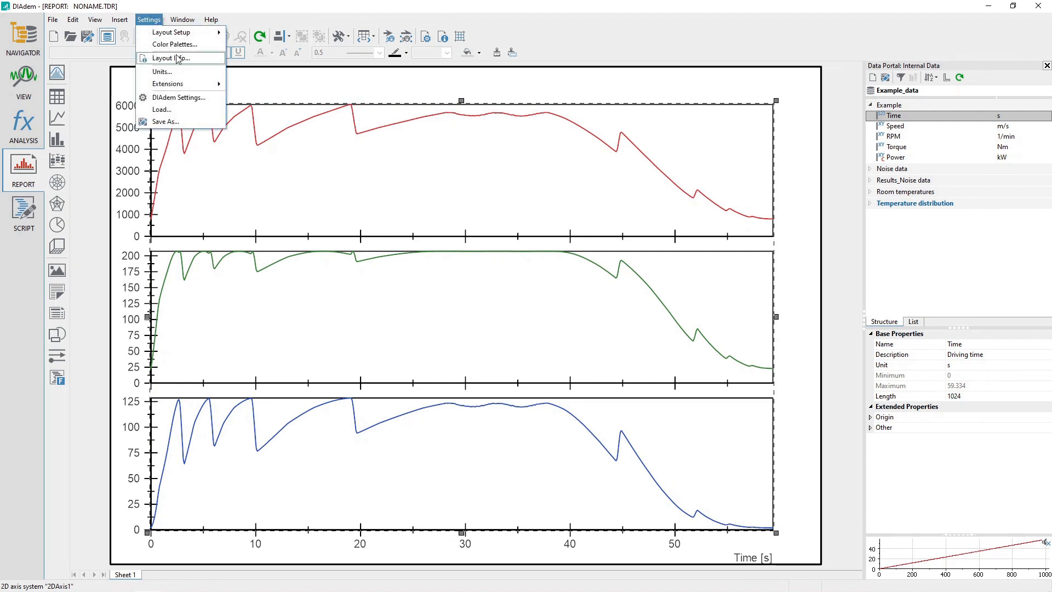
click(170, 33)
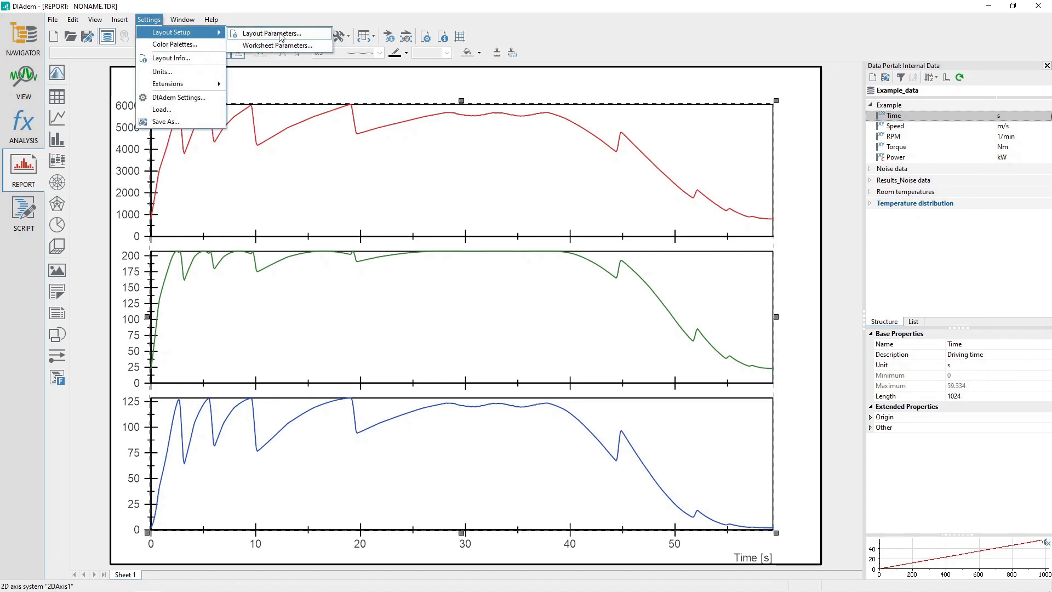
click(277, 33)
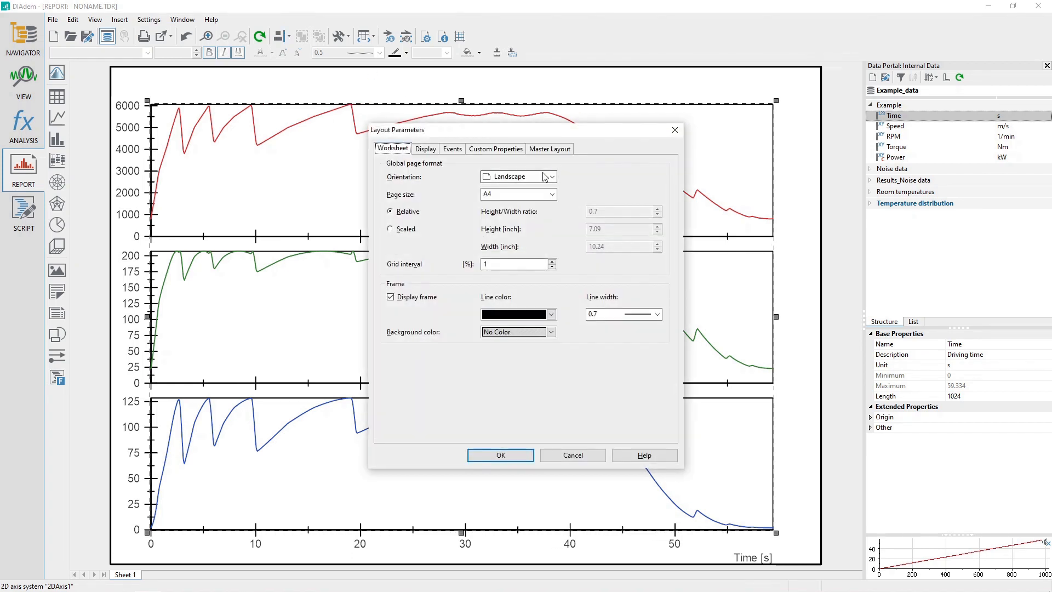
click(551, 194)
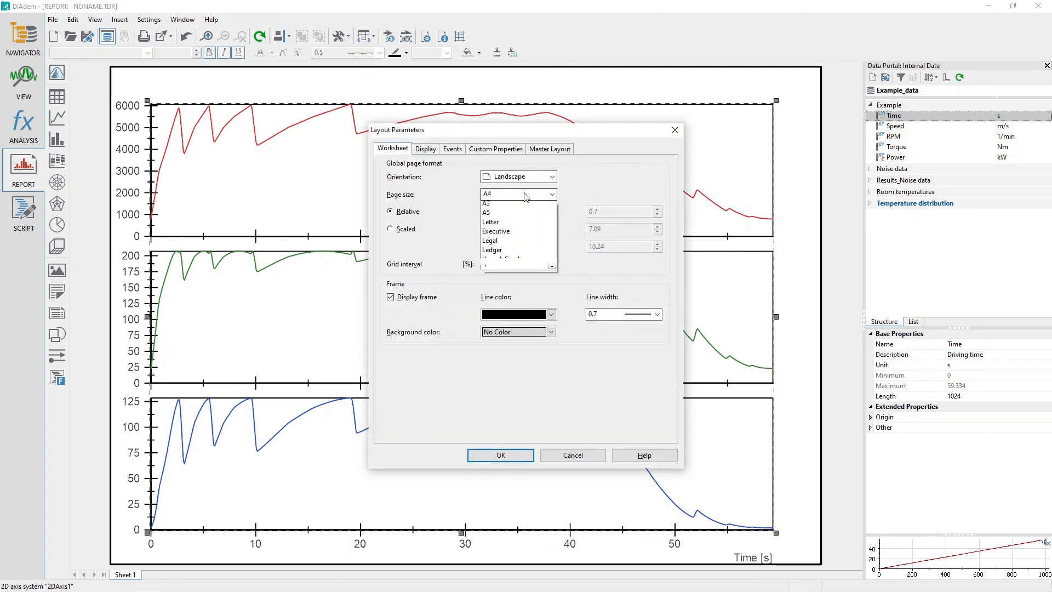
click(490, 222)
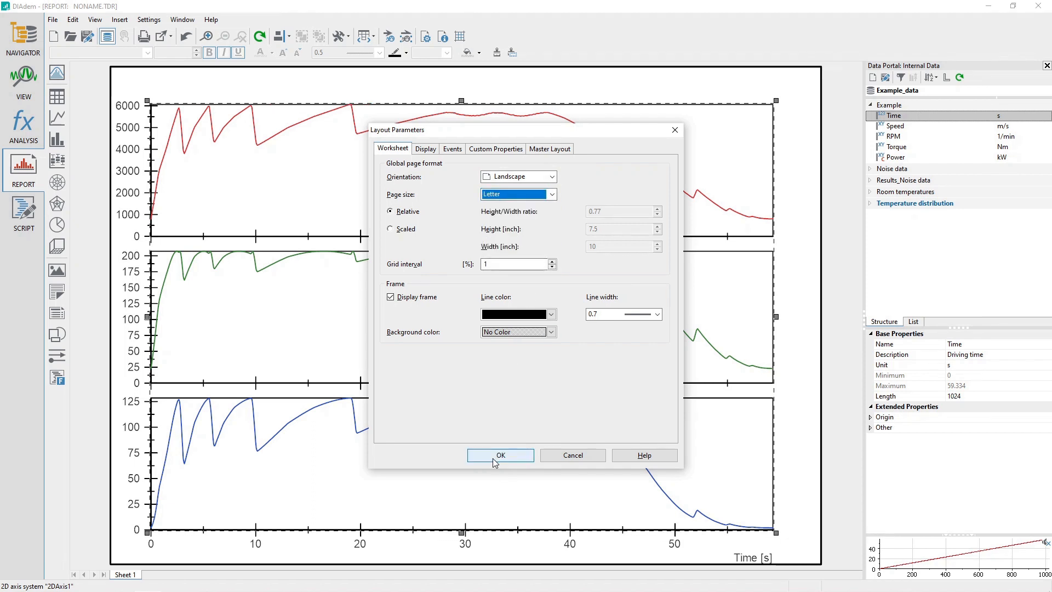
click(500, 455)
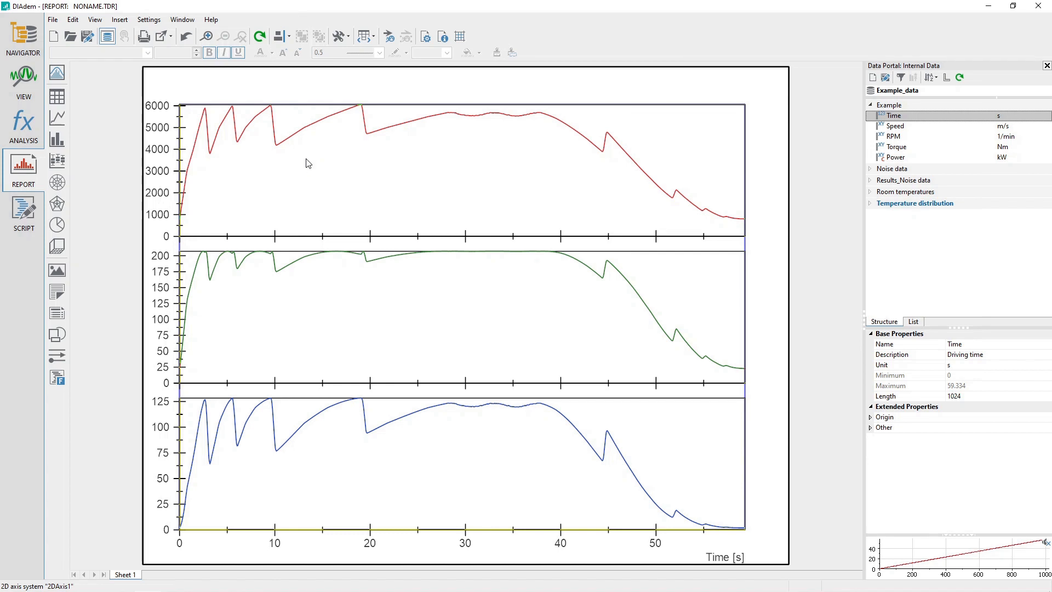
mouse_move(328, 179)
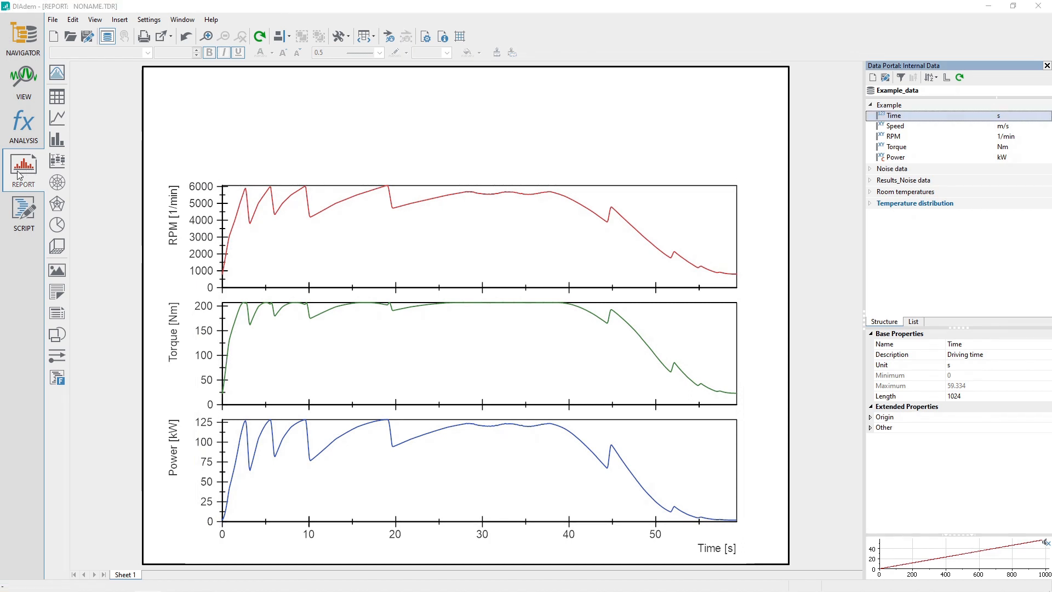
mouse_move(57, 269)
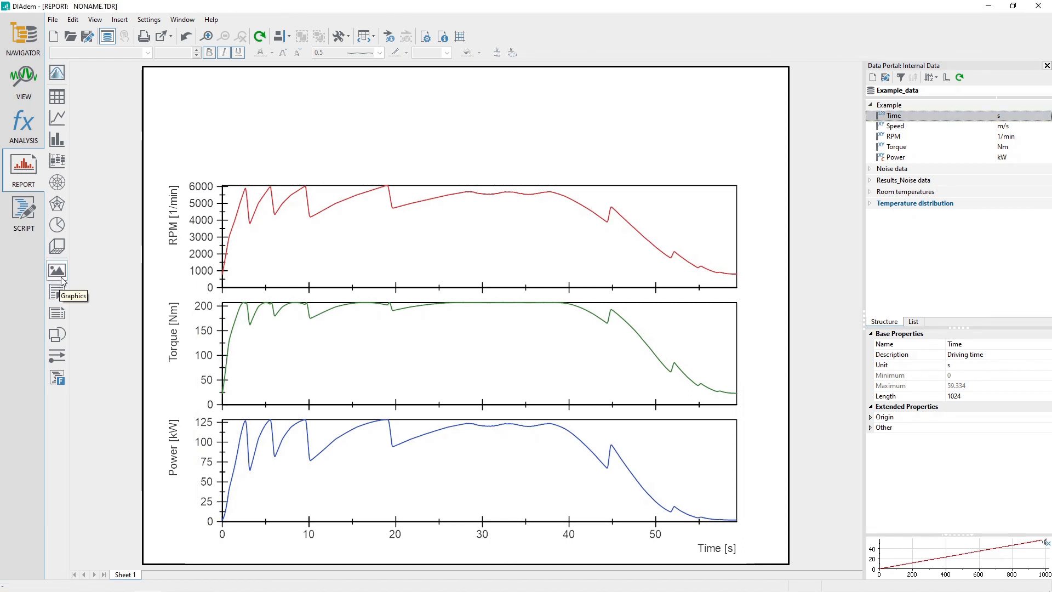
Insert the Dummy picture at the top-left of the sheet above the charts
click(57, 270)
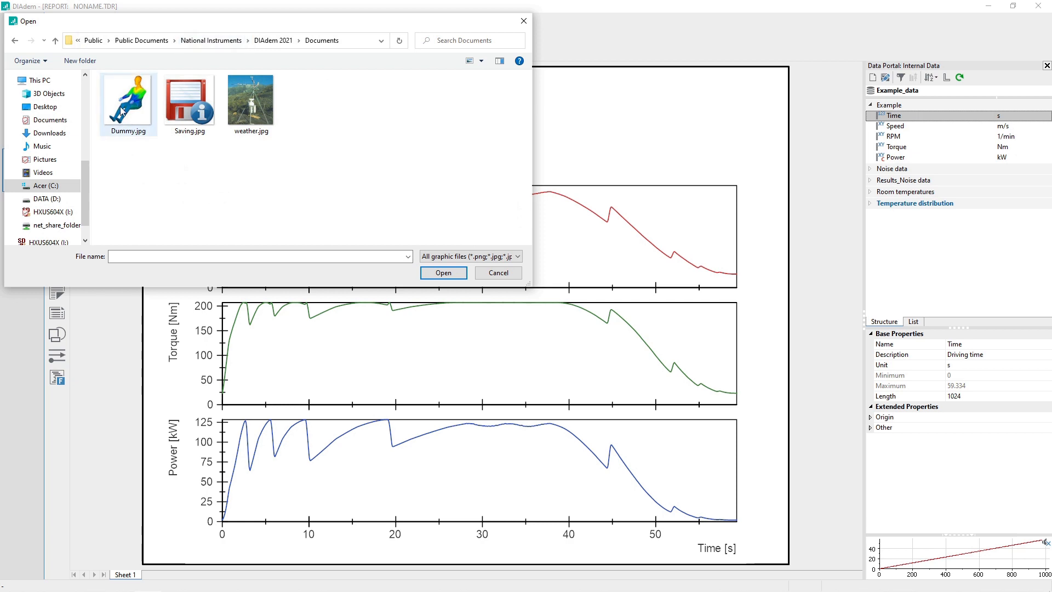
click(442, 272)
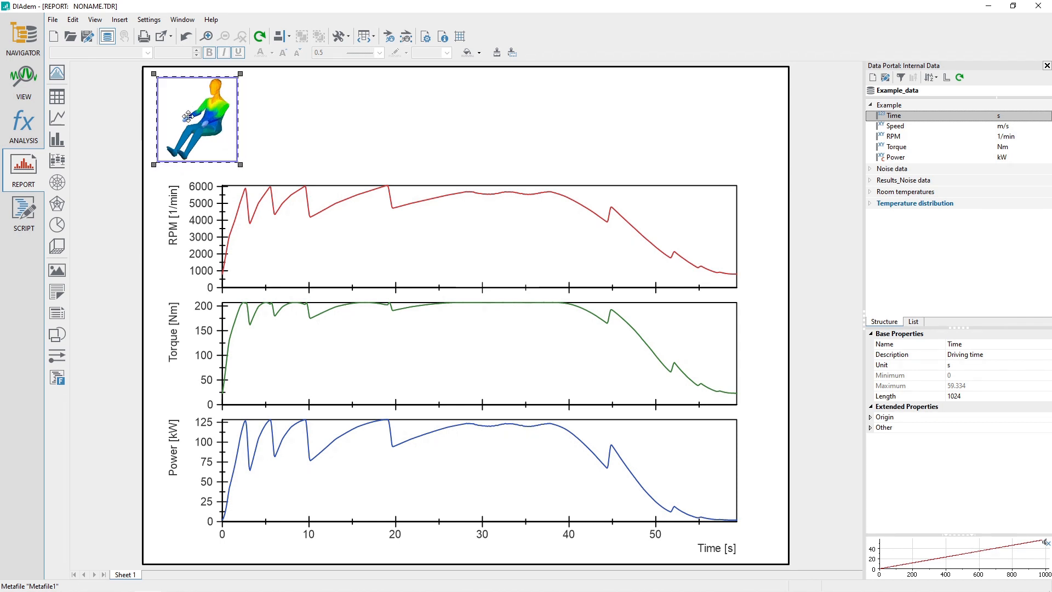
Enable 'Embed graphic in layout when saving' for the dummy logo and apply it
double_click(196, 119)
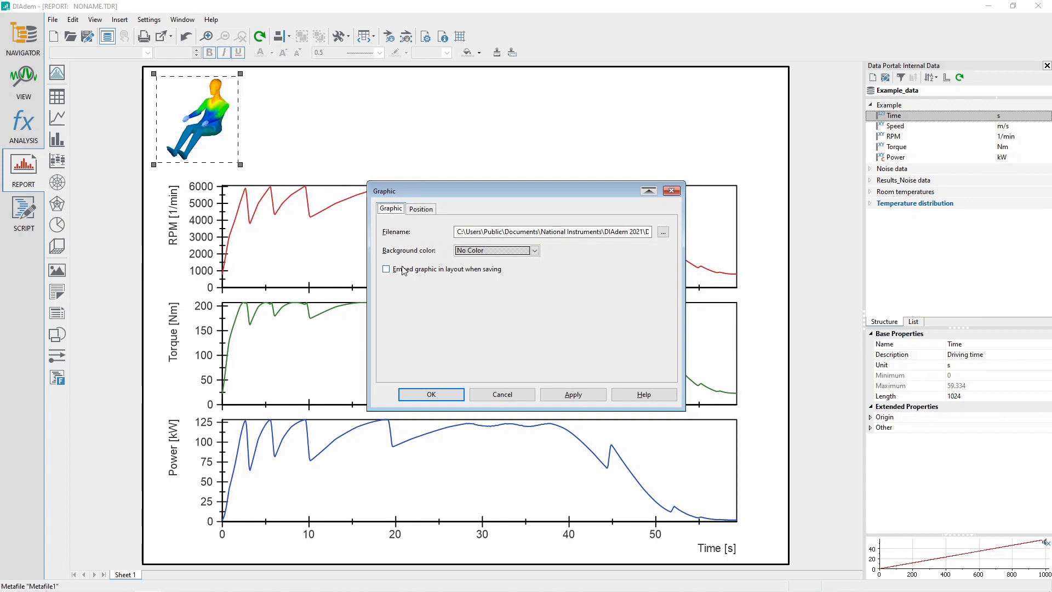
click(385, 268)
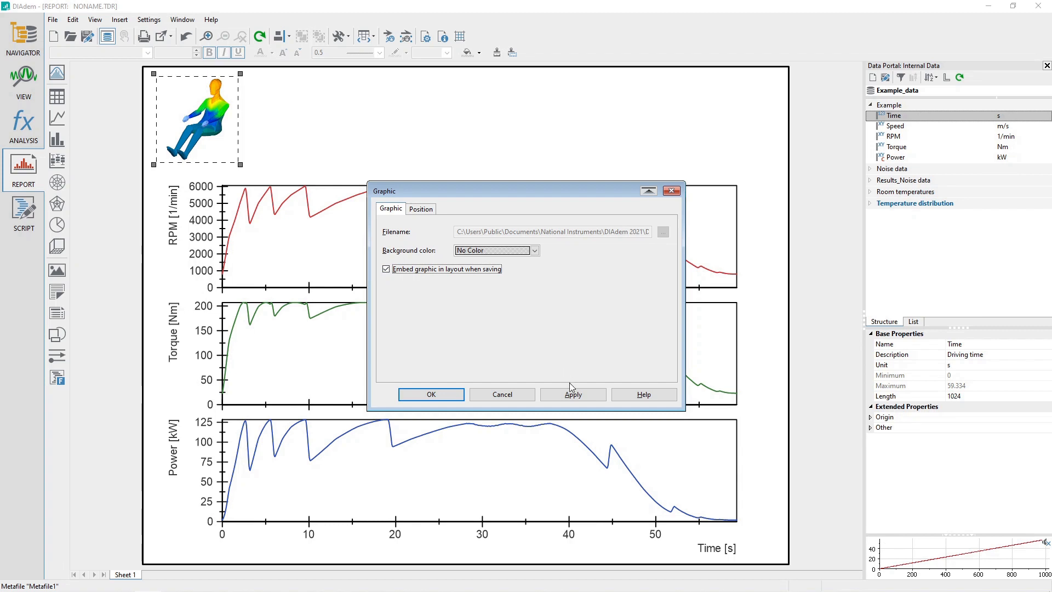
click(571, 394)
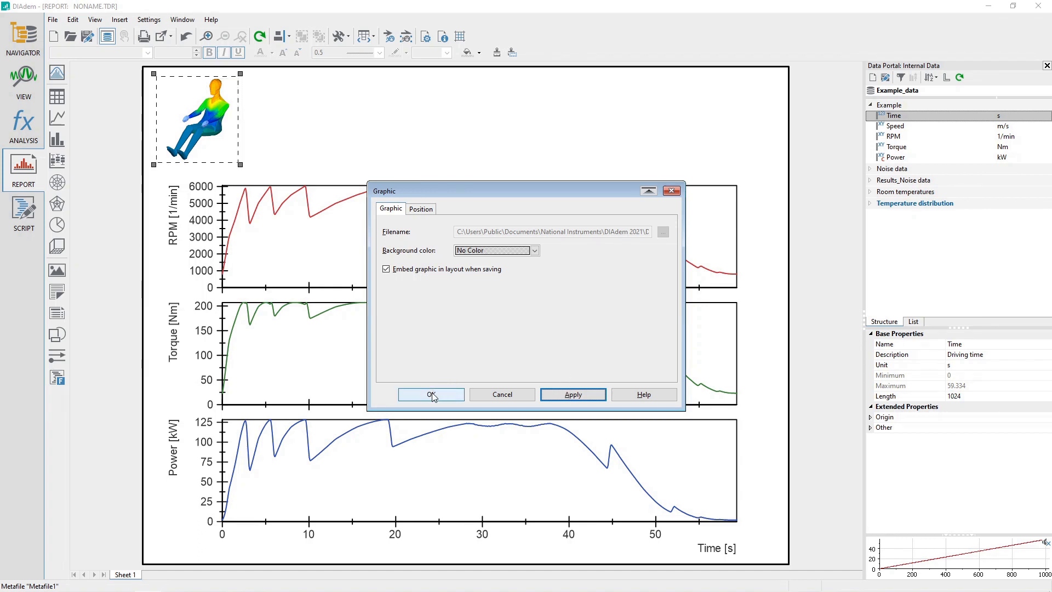
click(430, 394)
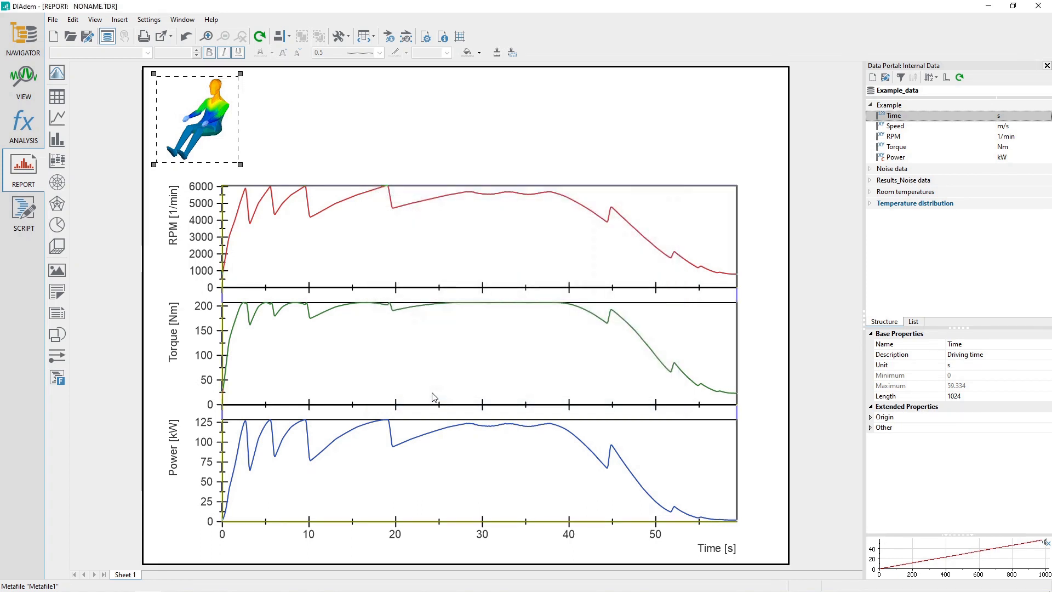
mouse_move(57, 291)
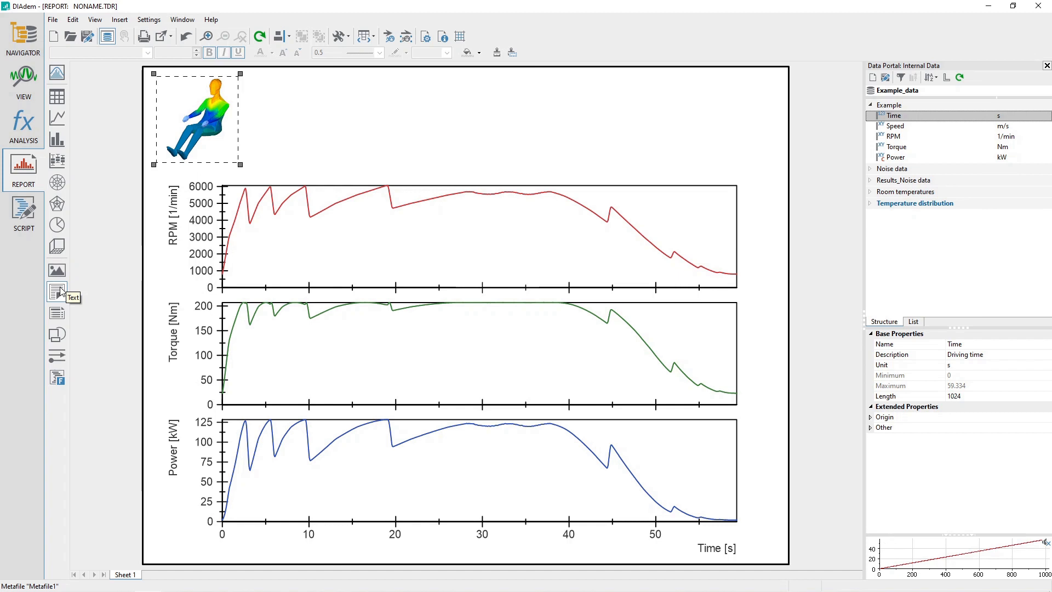
Draw an empty Comment text object across the top of the sheet, right of the logo
click(56, 291)
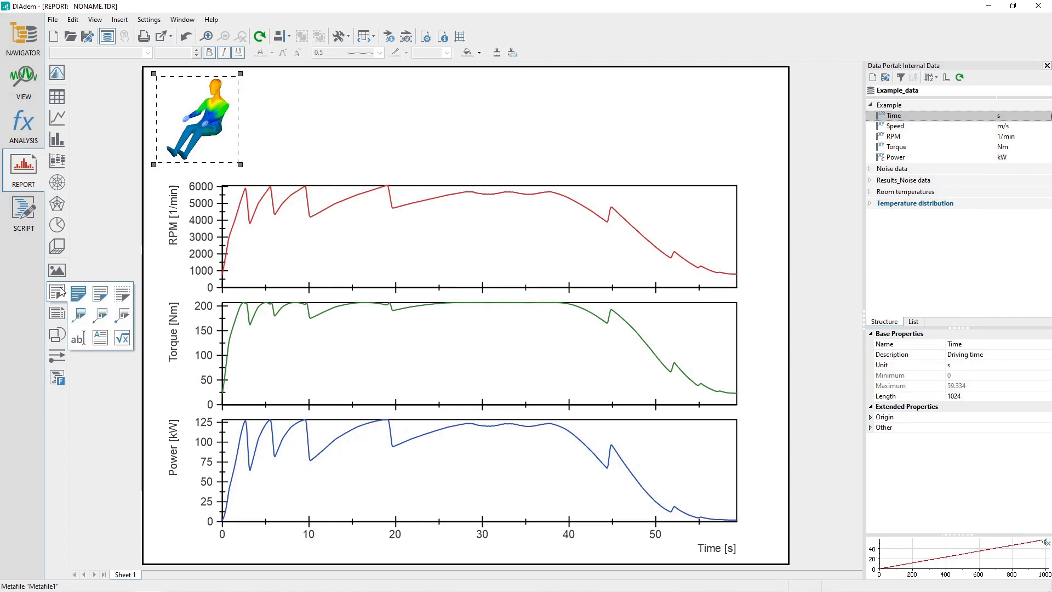
click(107, 304)
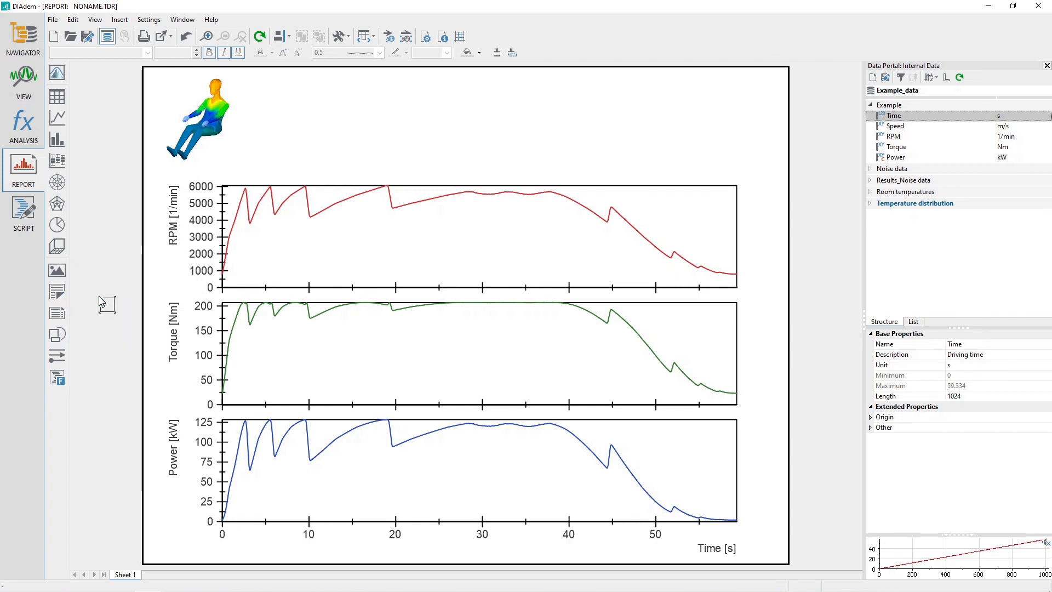
mouse_move(322, 106)
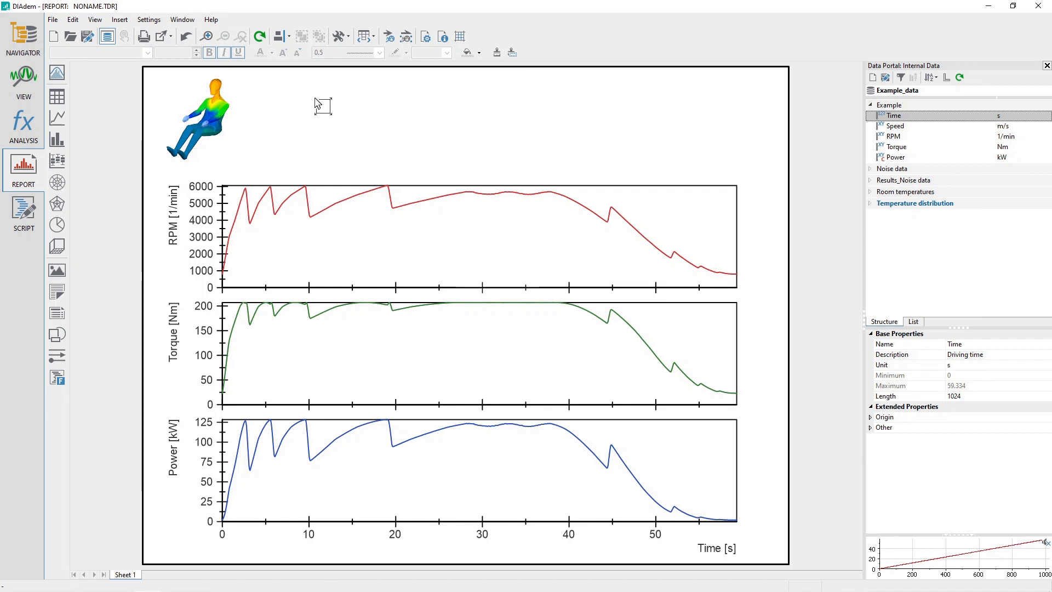
mouse_move(278, 81)
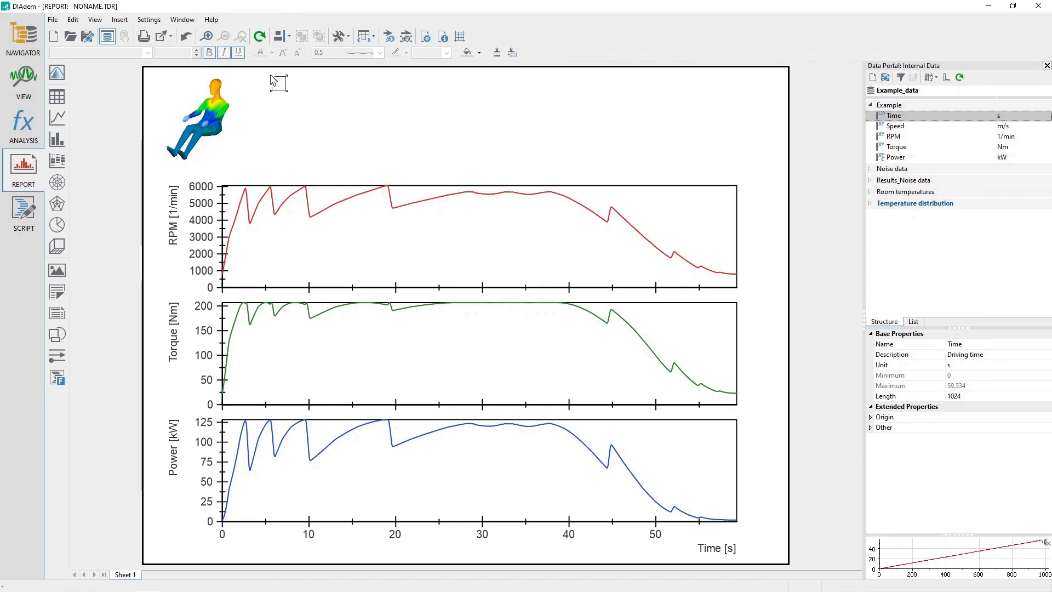
drag(278, 82, 705, 161)
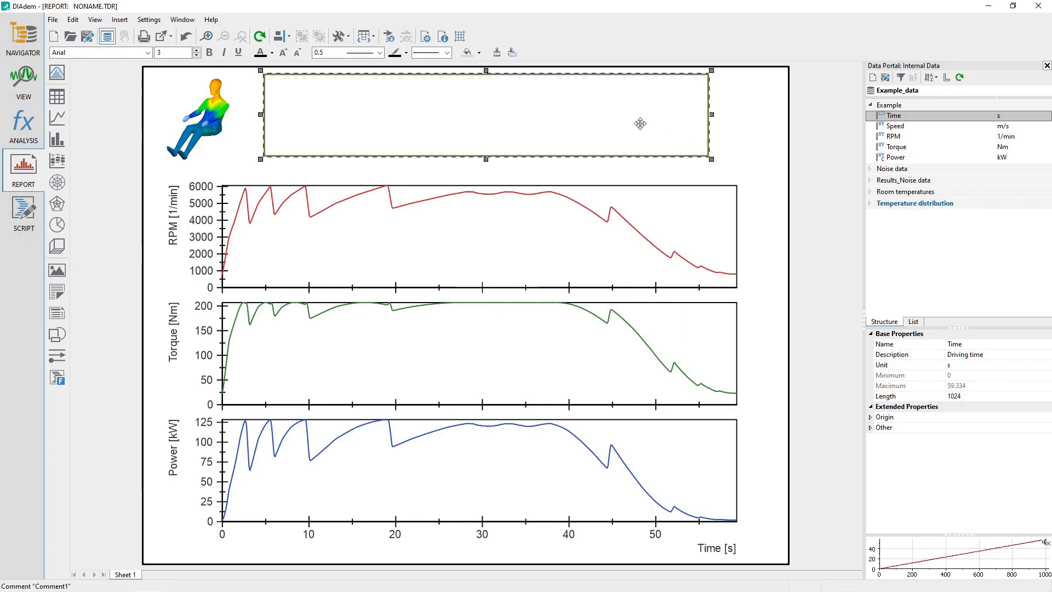
mouse_move(613, 126)
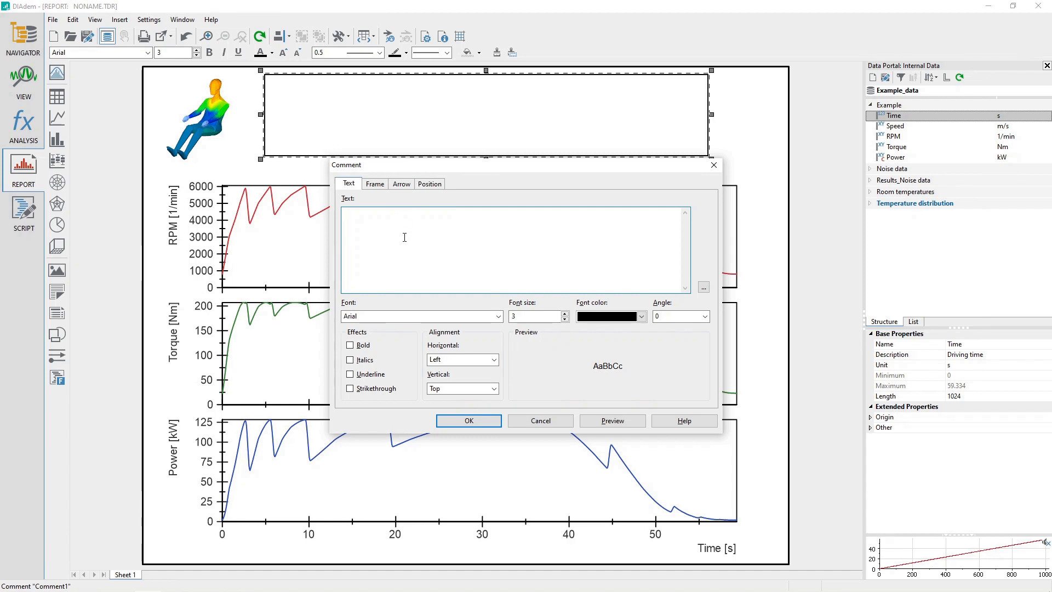
Title the comment 'Engine Text', centered horizontally and vertically at font size 8
text(Engine Text)
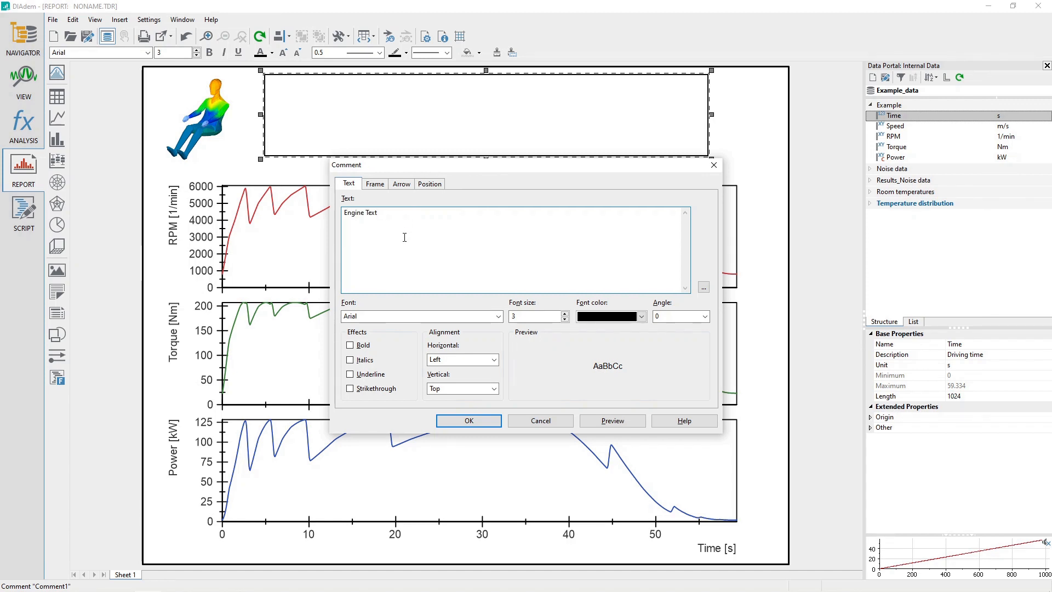
click(611, 421)
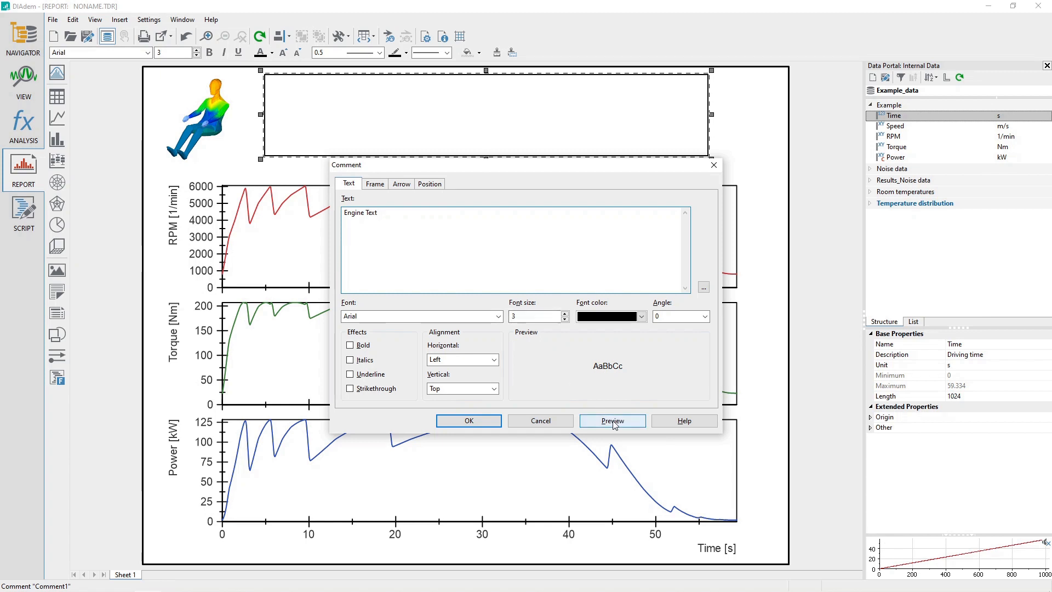
click(611, 421)
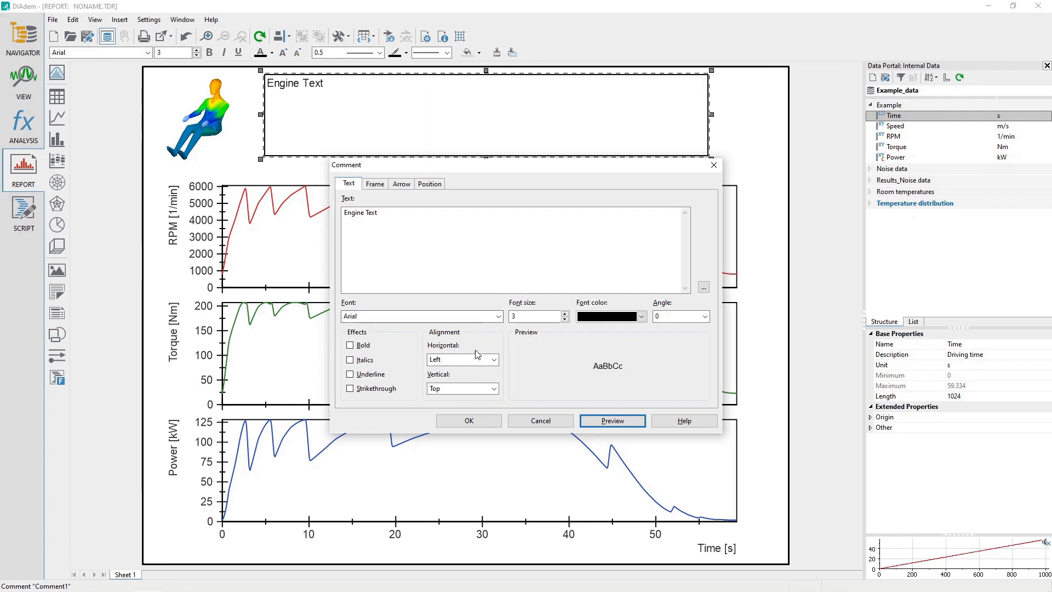
click(459, 358)
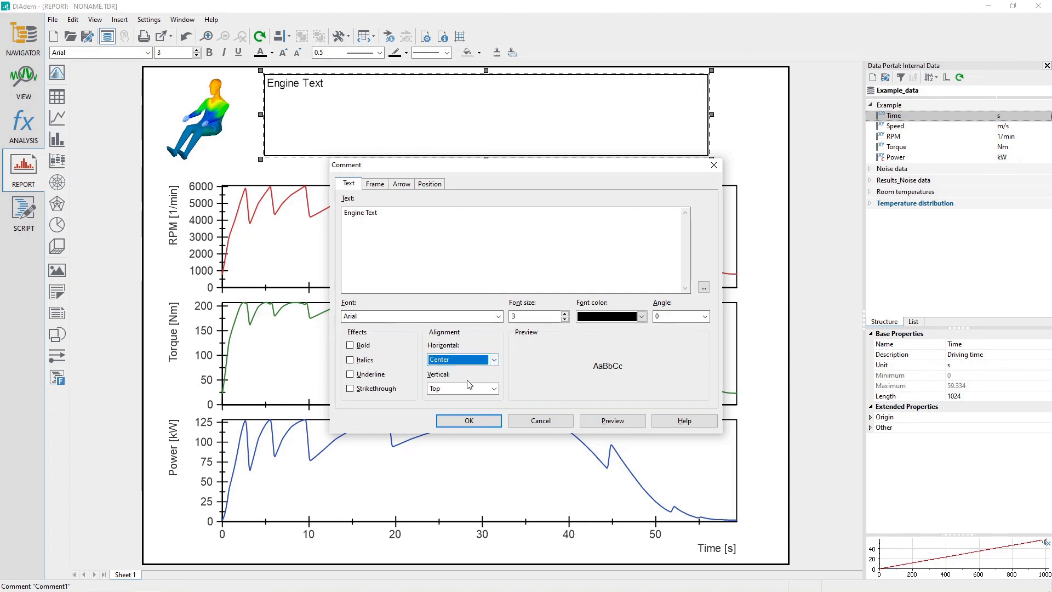
click(461, 389)
text(8)
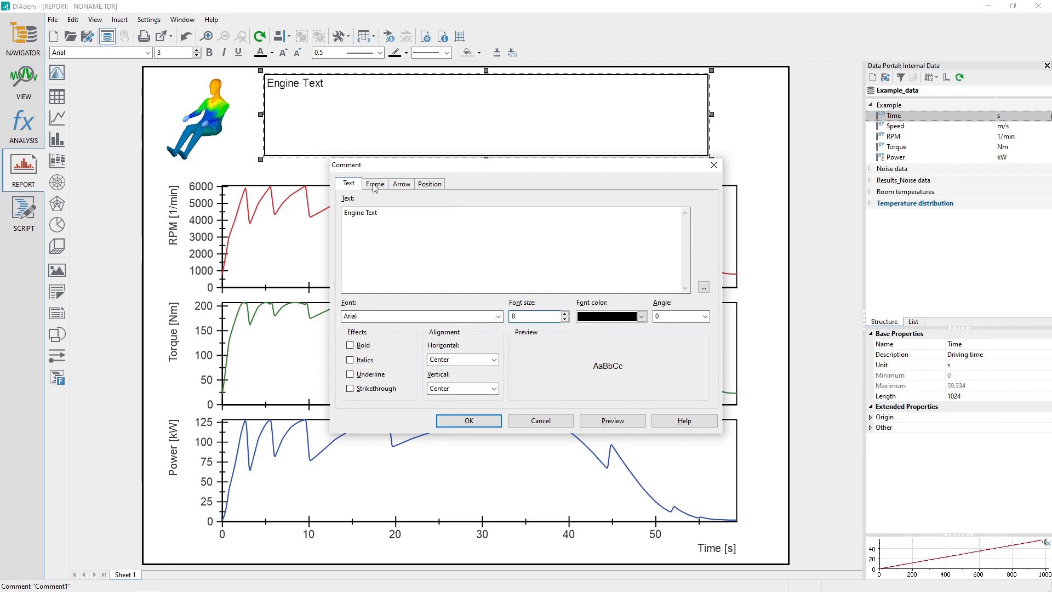
click(374, 183)
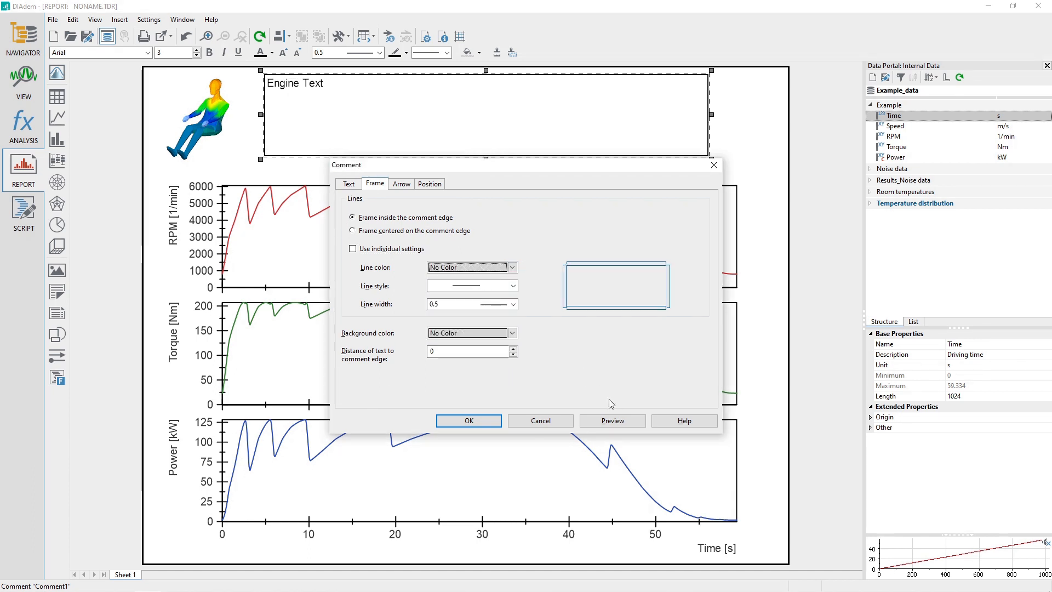
click(611, 421)
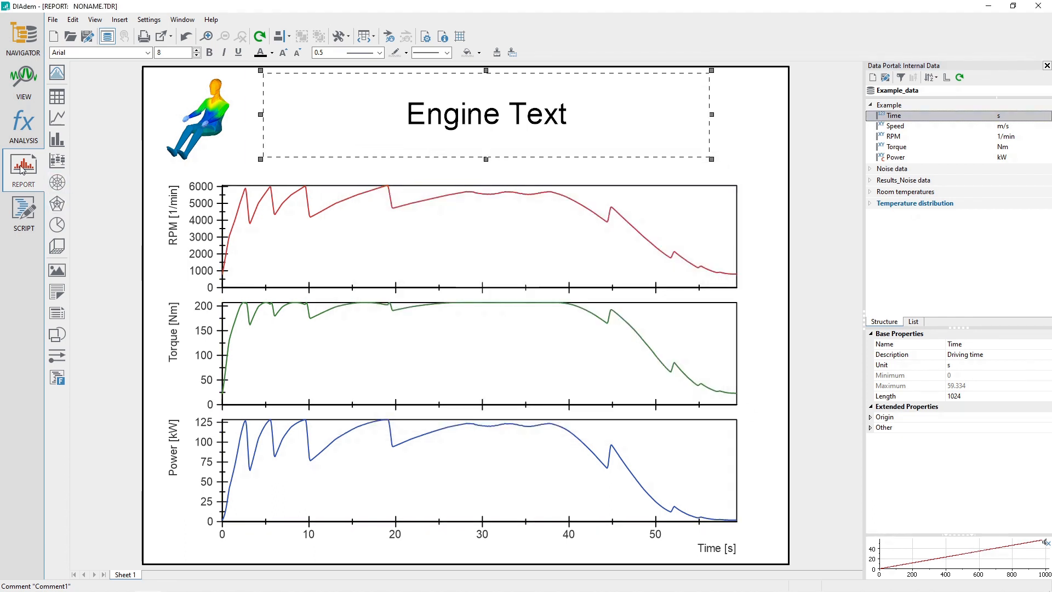
Open the File menu's Export submenu listing Graphics, PDF and PowerPoint export
click(52, 19)
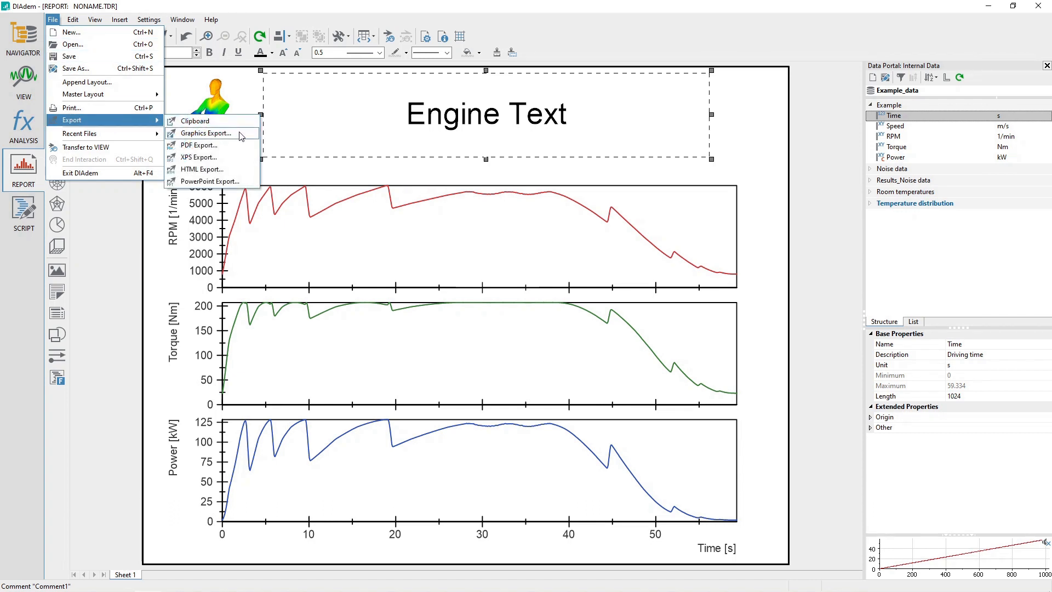
mouse_move(210, 181)
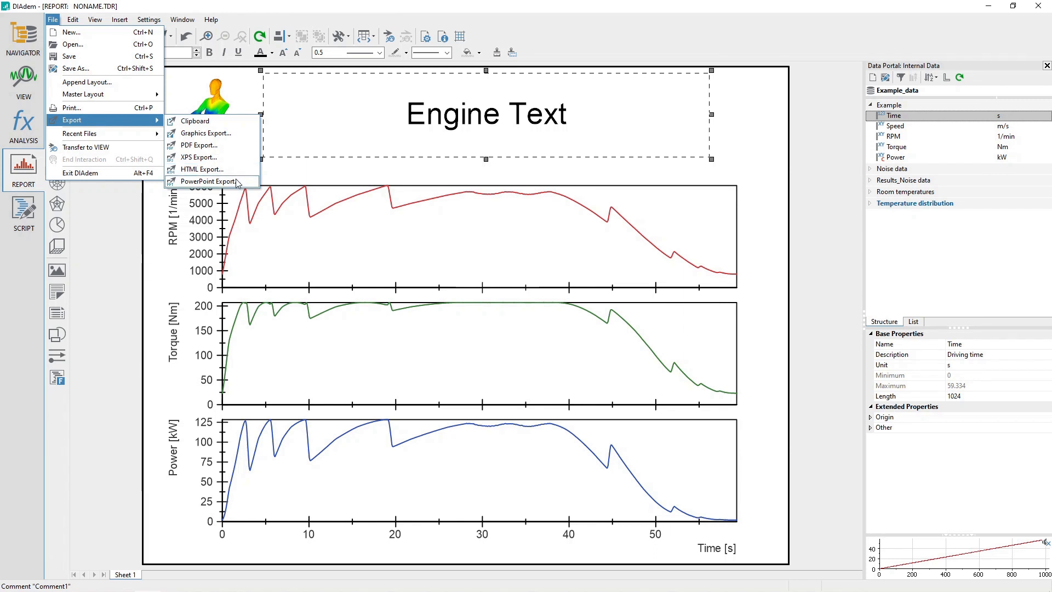
mouse_move(208, 134)
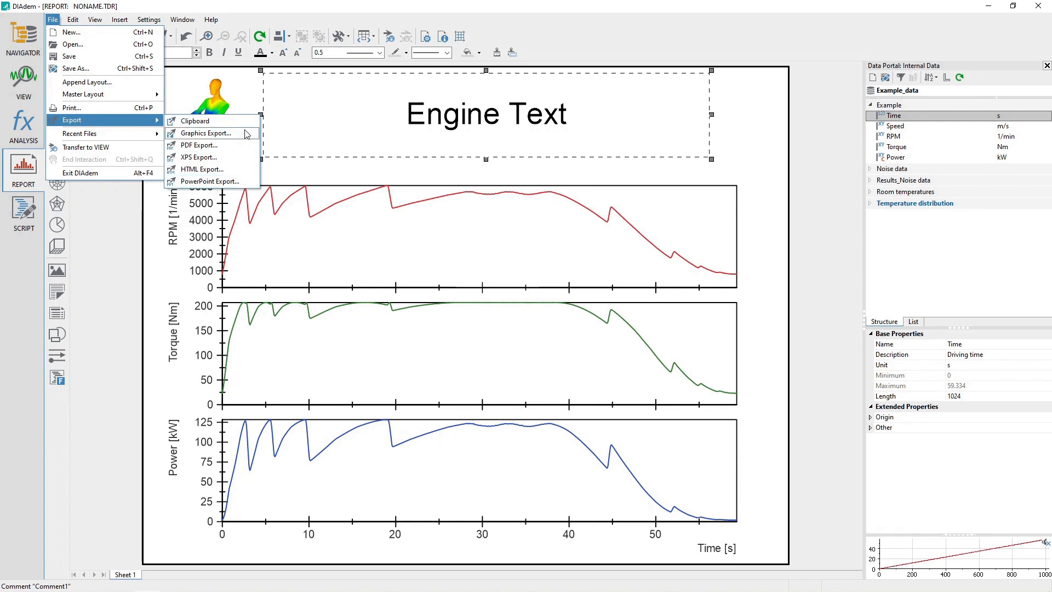